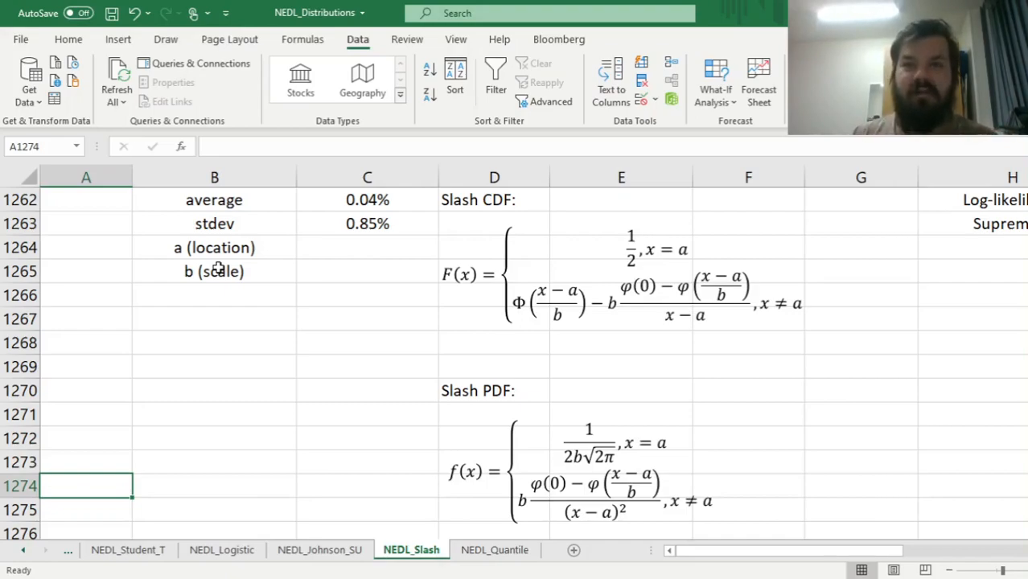
# Walk through the Slash CDF equation terms: Φ((x−a)/b), x − a and φ(0)
pyautogui.click(551, 302)
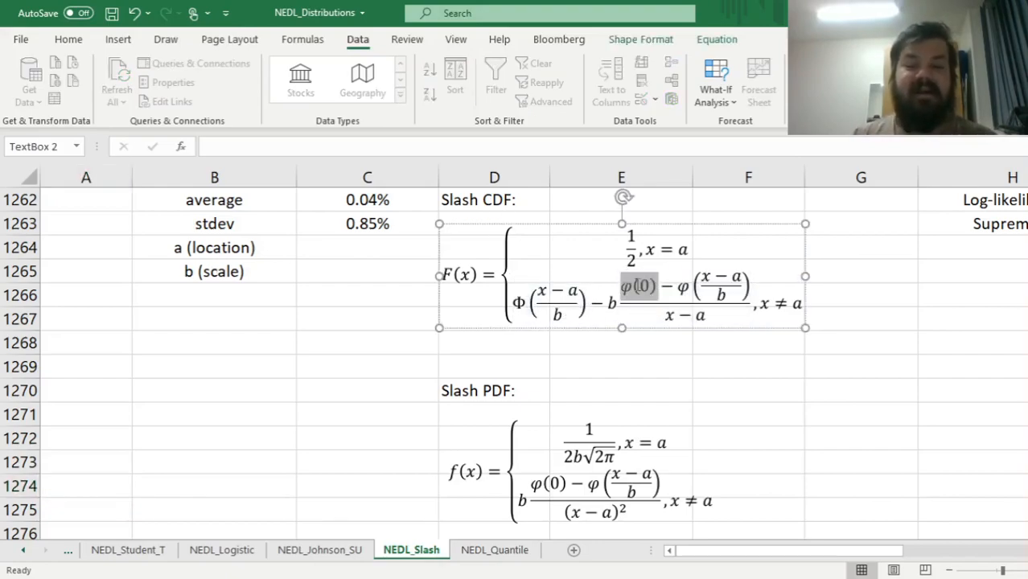
pyautogui.click(621, 343)
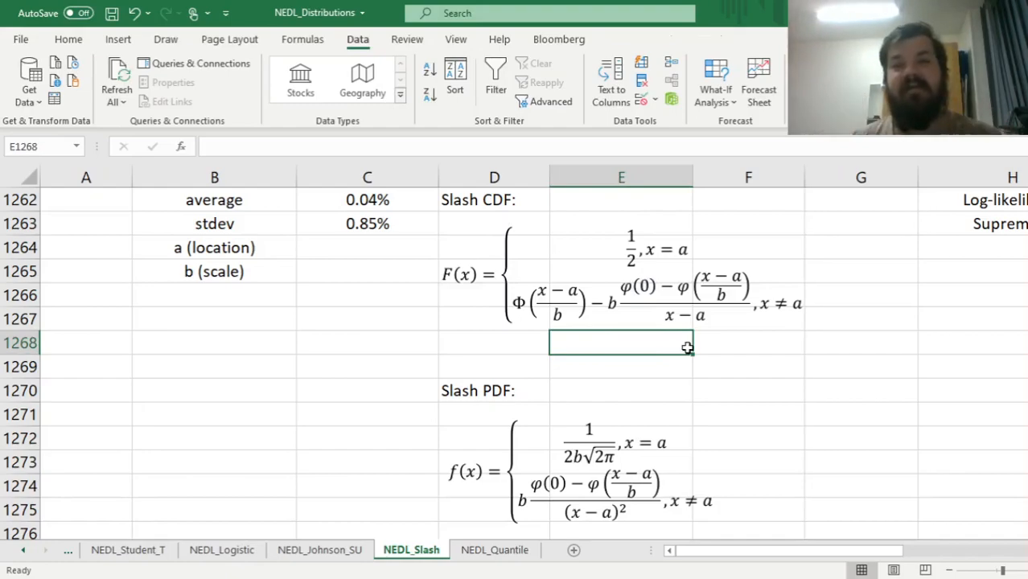
pyautogui.moveTo(646, 360)
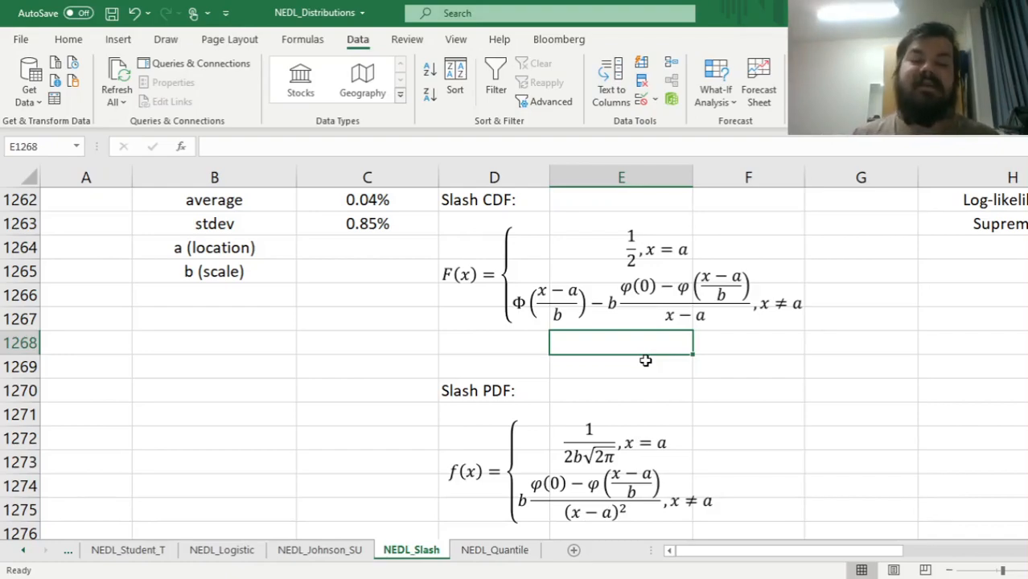
pyautogui.click(628, 274)
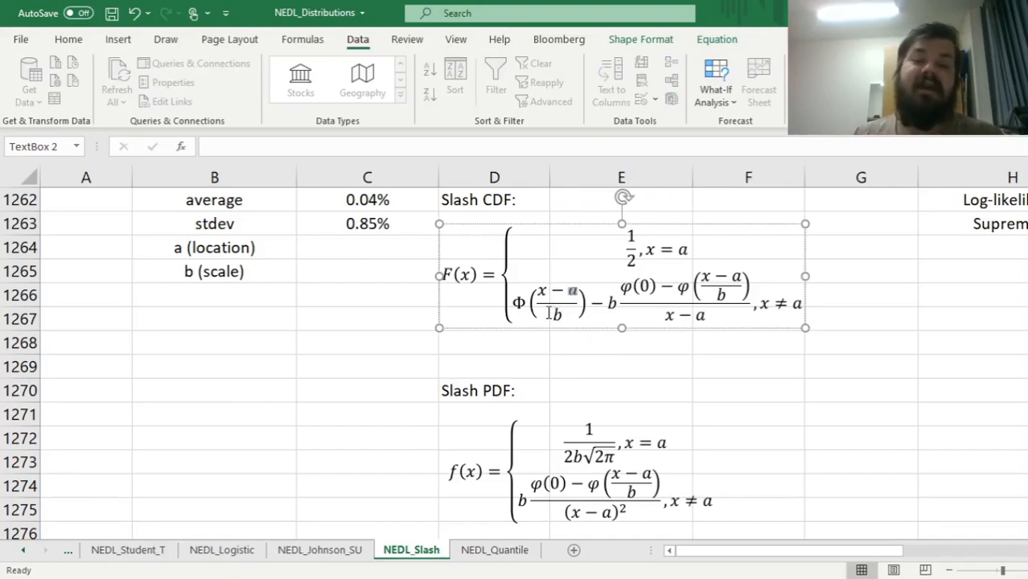
pyautogui.click(621, 343)
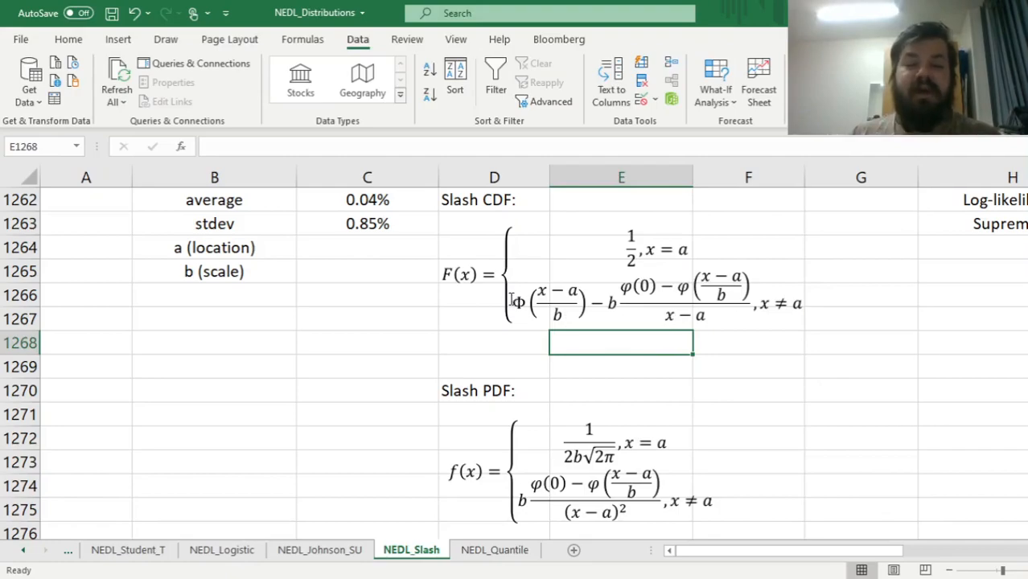
pyautogui.click(551, 301)
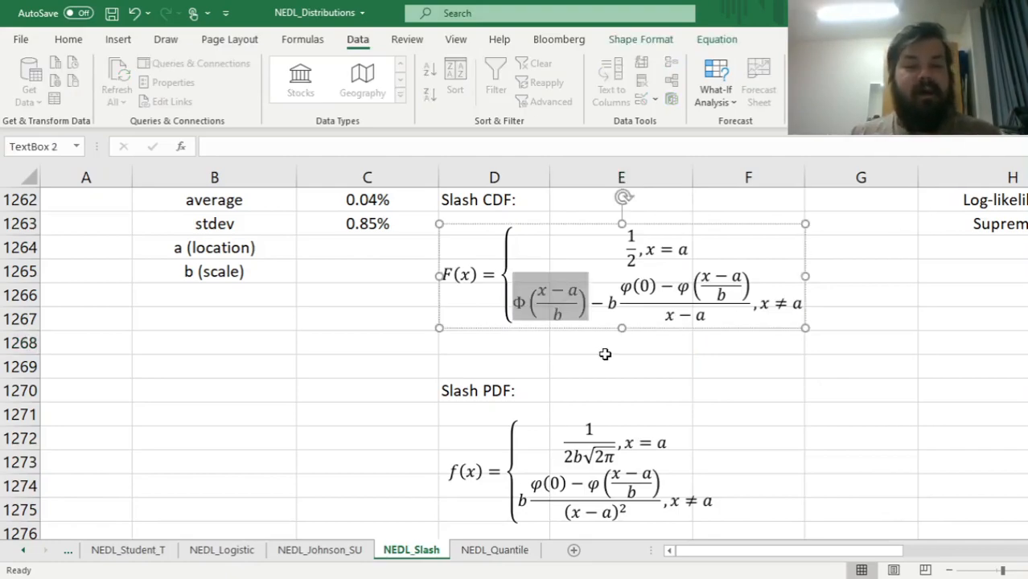
pyautogui.moveTo(603, 355)
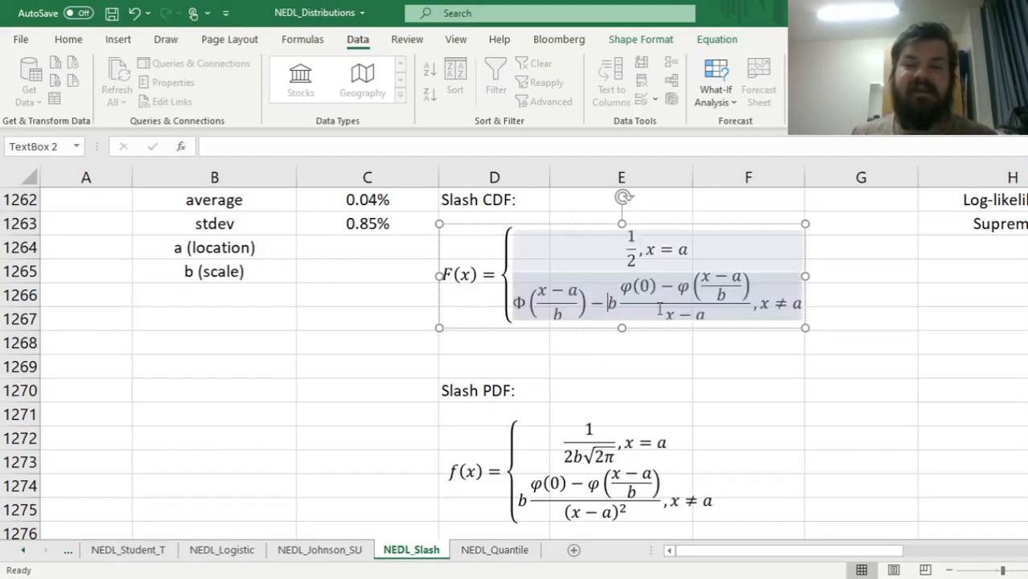
pyautogui.moveTo(623, 286); pyautogui.dragTo(748, 289)
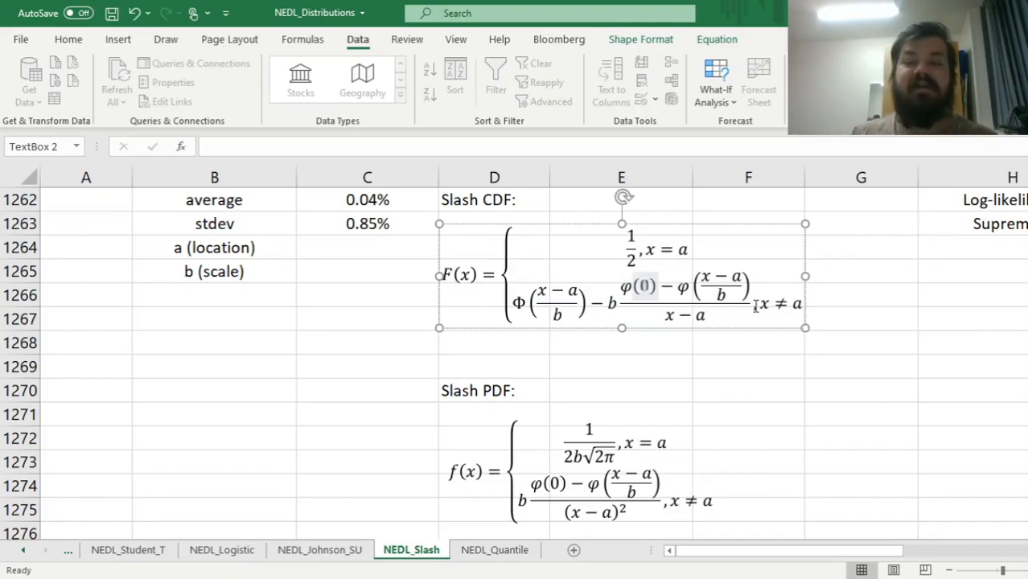
pyautogui.click(748, 343)
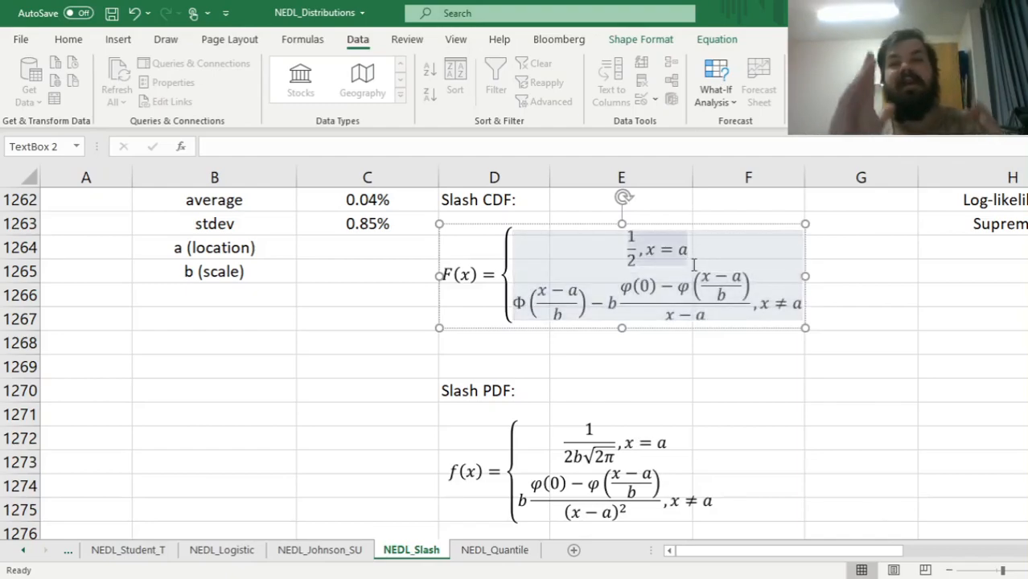
pyautogui.click(748, 390)
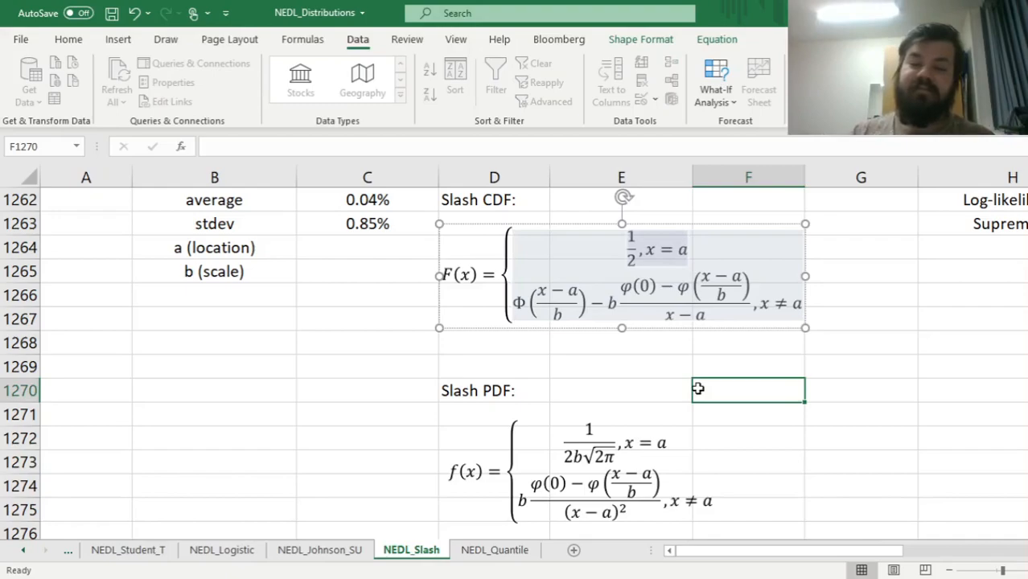
# Review the Slash PDF's second case and paste average and stdev into the a and b cells
pyautogui.click(748, 390)
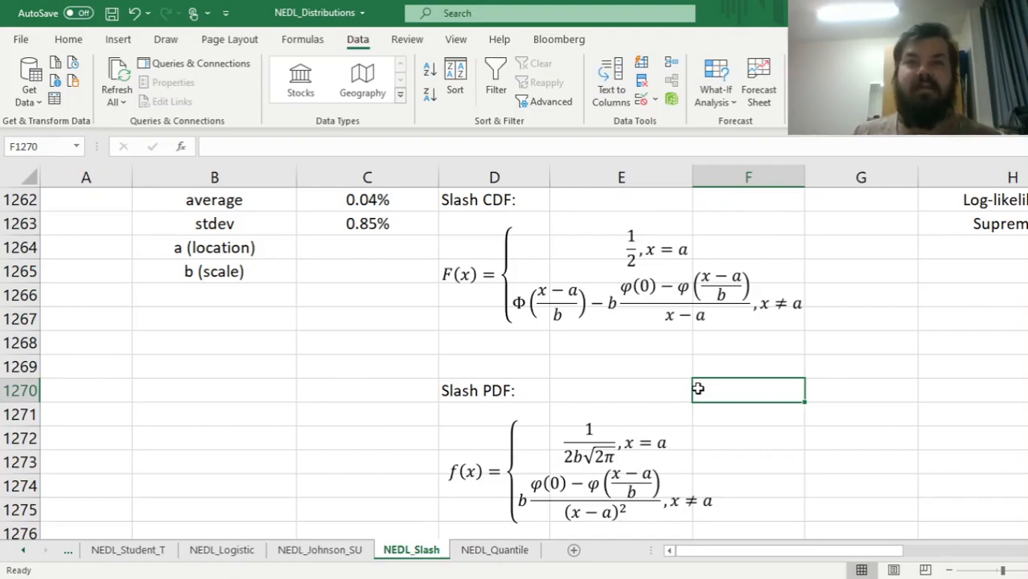
pyautogui.scroll(-3)
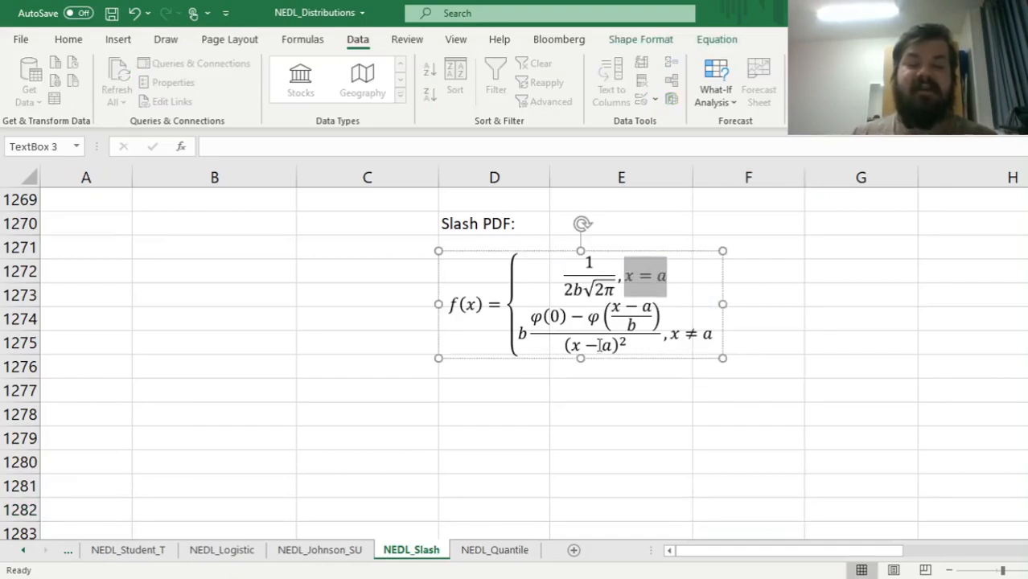
pyautogui.click(620, 390)
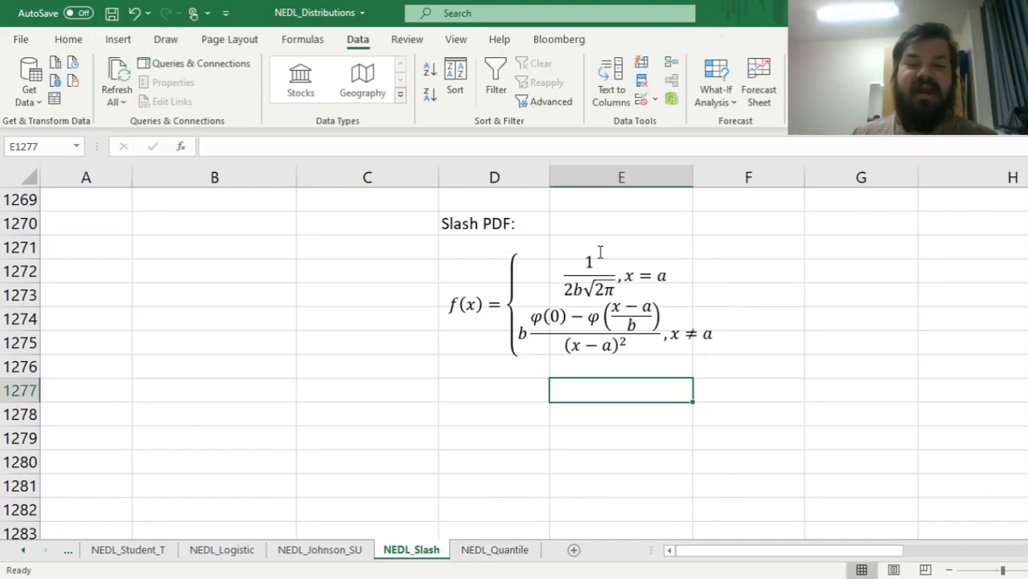
pyautogui.click(590, 278)
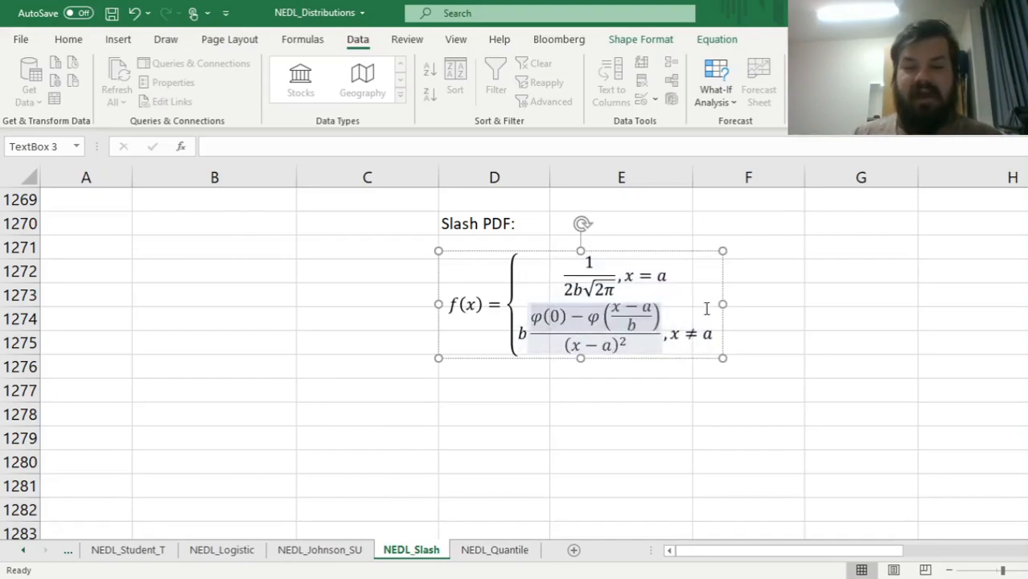
pyautogui.moveTo(407, 216)
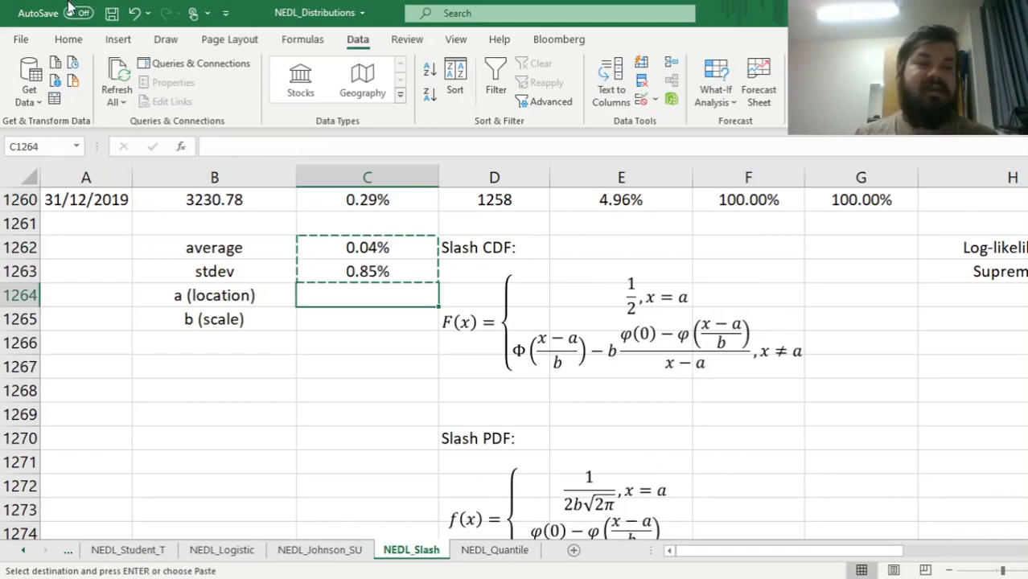
pyautogui.click(68, 39)
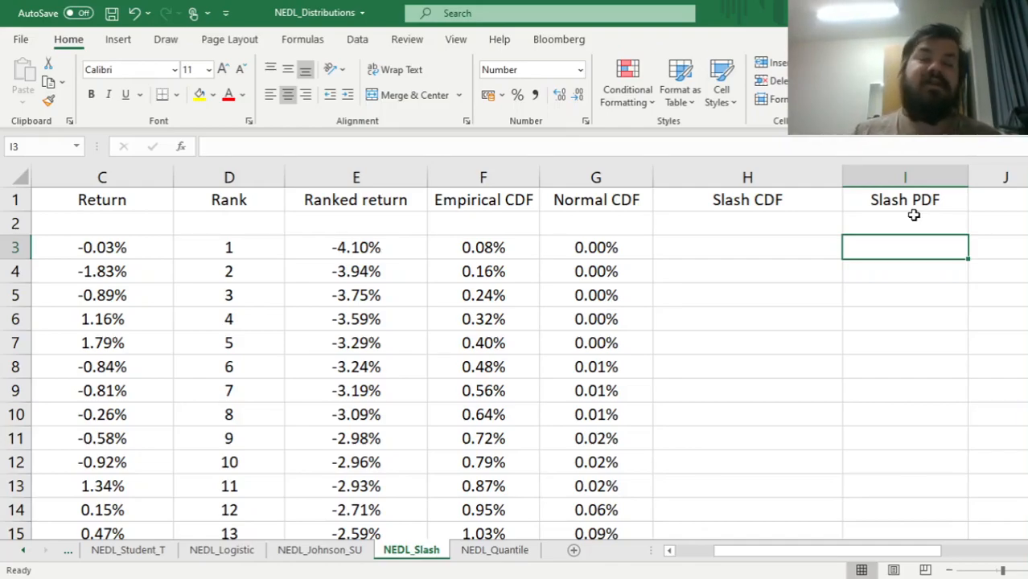
# Begin I3 with =IF(E3=$C$1264,LN(1/(2*$C$1265*SQRT(2*PI()))) for the x = a case
pyautogui.write('=IF(')
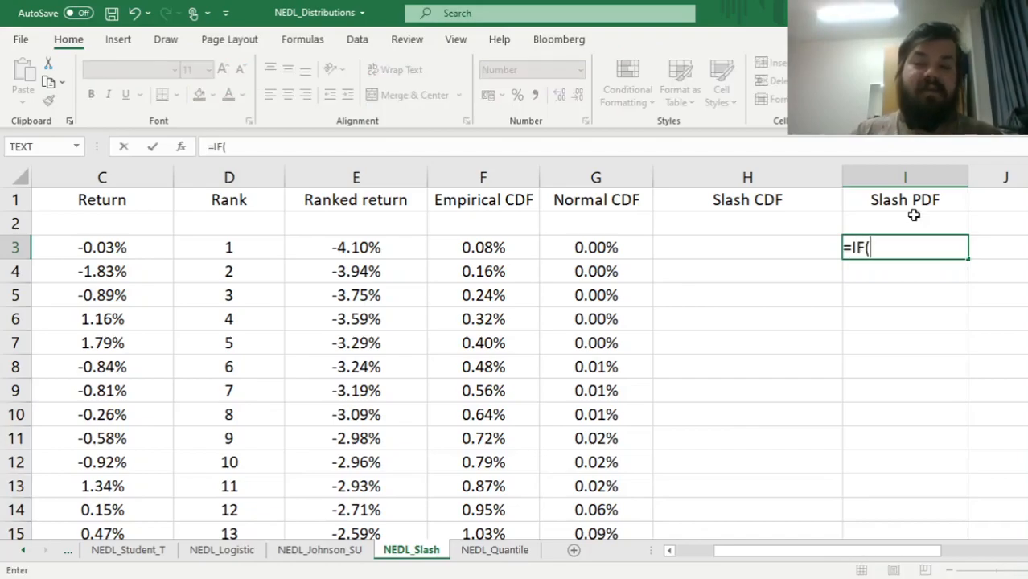
pyautogui.click(356, 247)
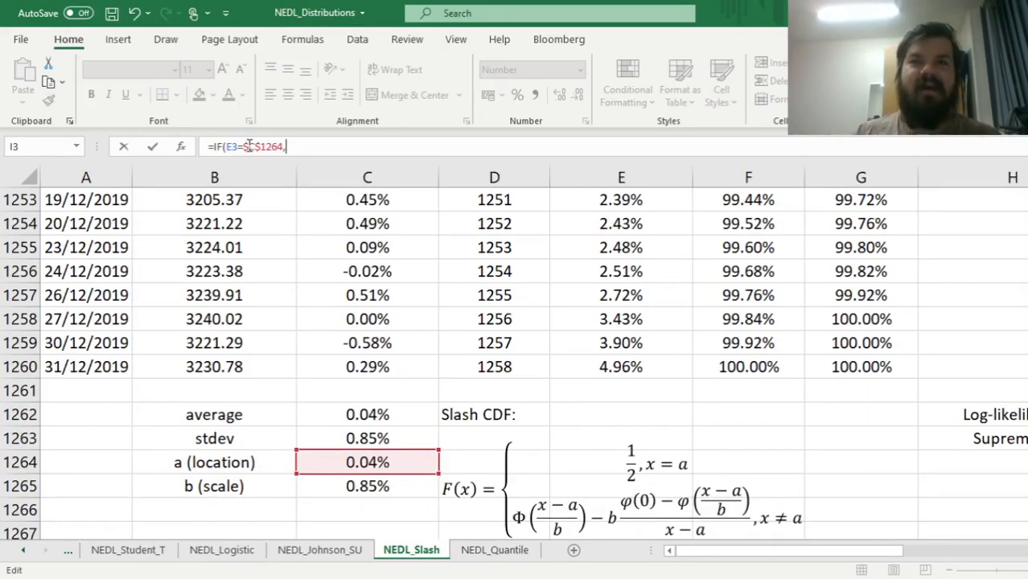
pyautogui.write('LN(1')
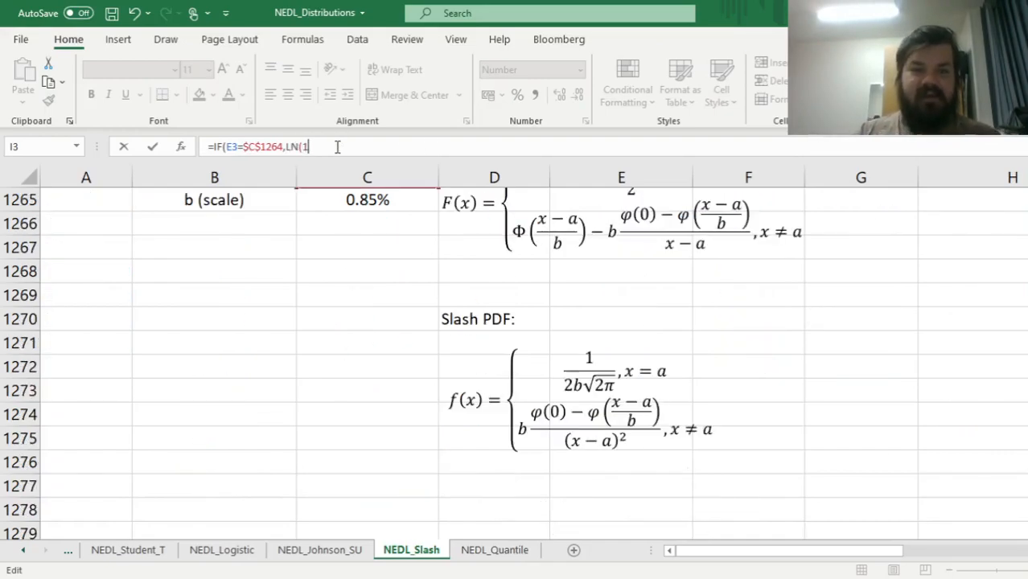
pyautogui.write('/(2*')
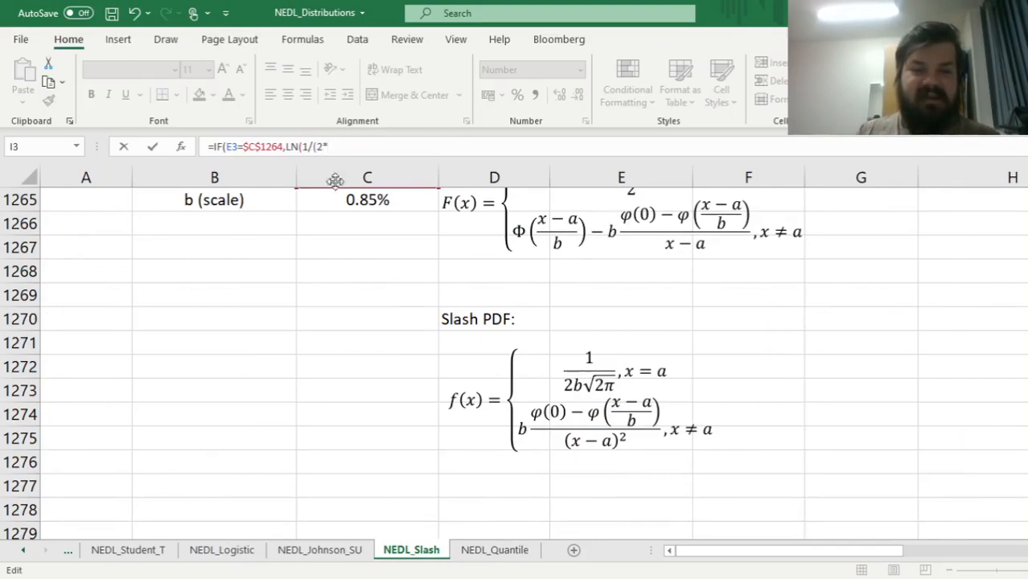
pyautogui.click(367, 200)
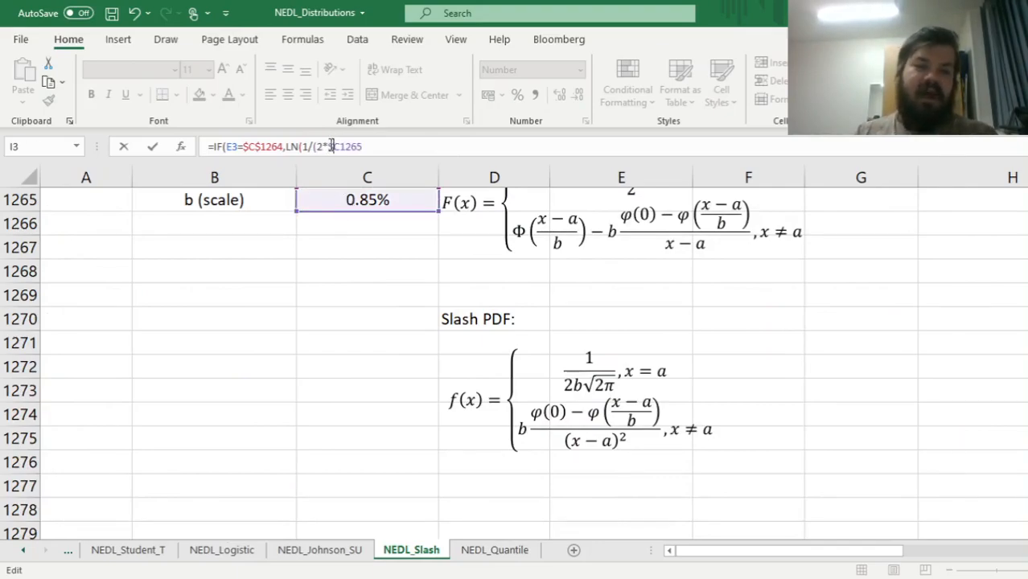
pyautogui.write('*S')
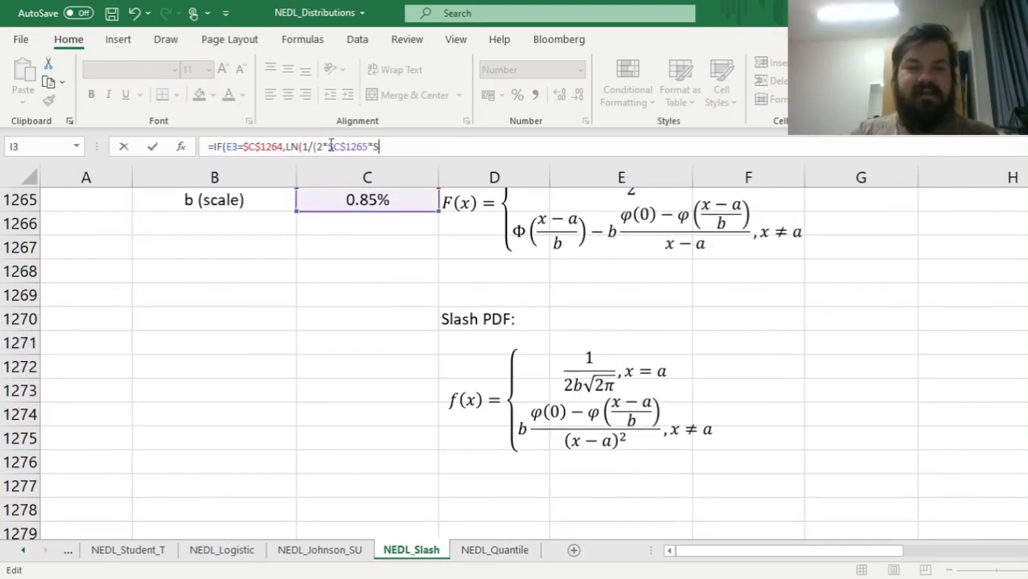
pyautogui.write('SQRT(2*PI')
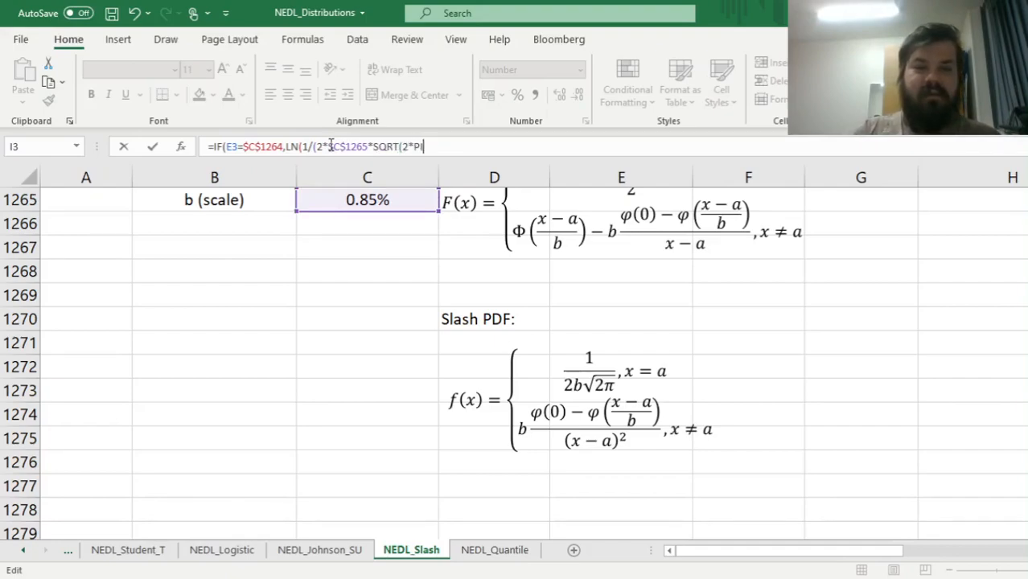
pyautogui.write('()))')
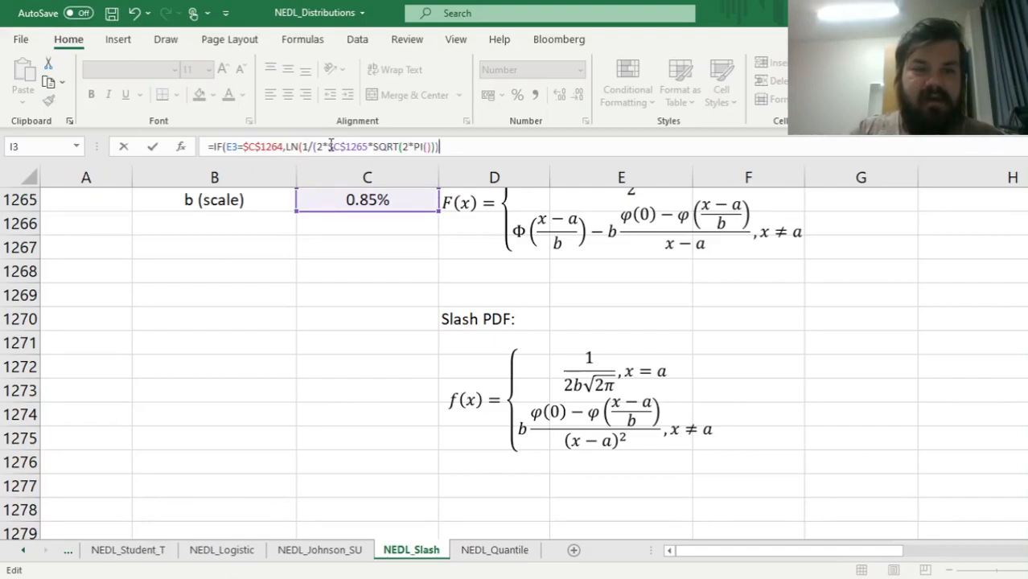
pyautogui.write(',$C1265')
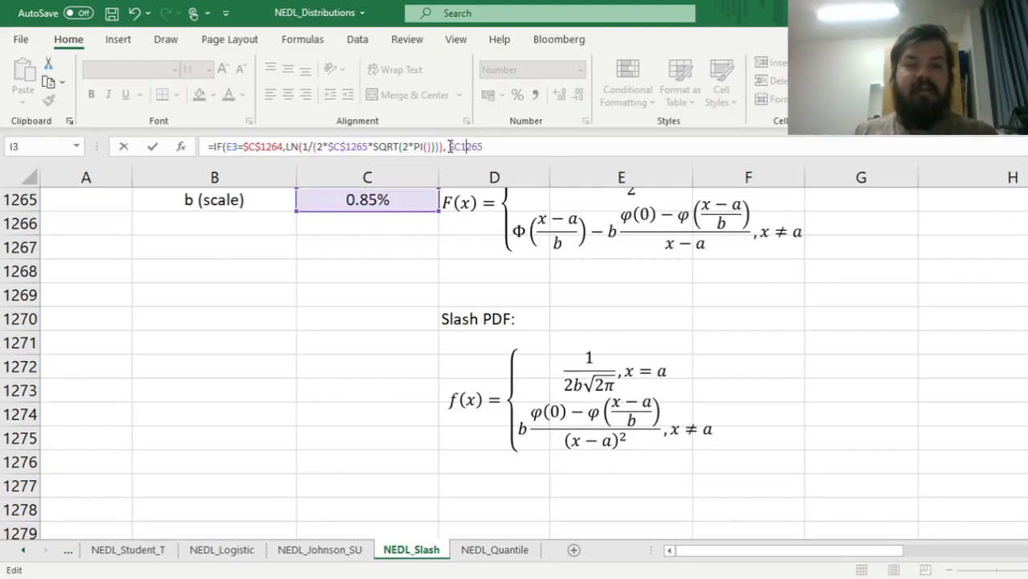
# Add the x ≠ a branch using NORM.S.DIST terms over (E3−$C$1264)^2, giving 0.6791 in I3
pyautogui.write('$C$1265*(')
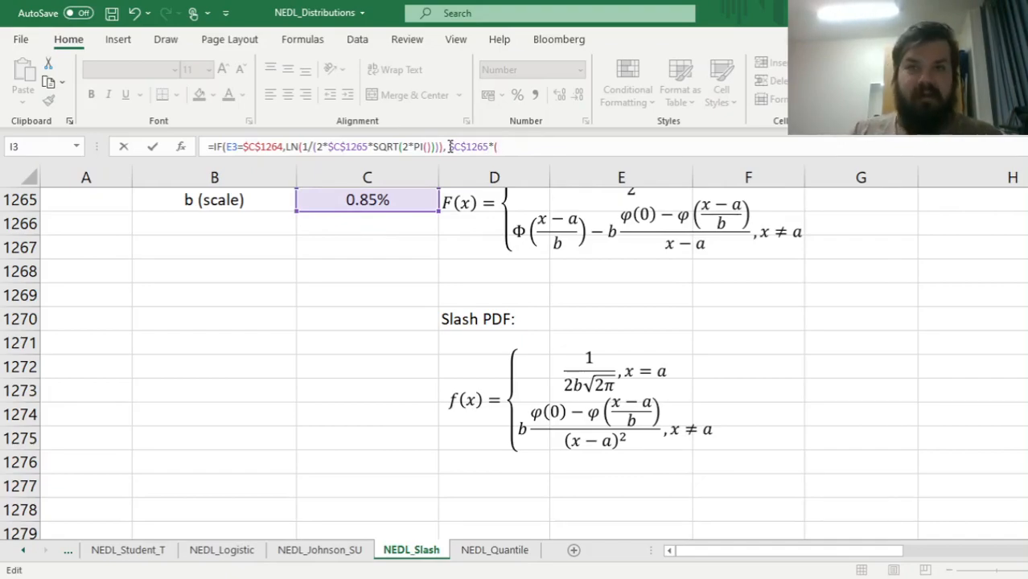
pyautogui.write('(N')
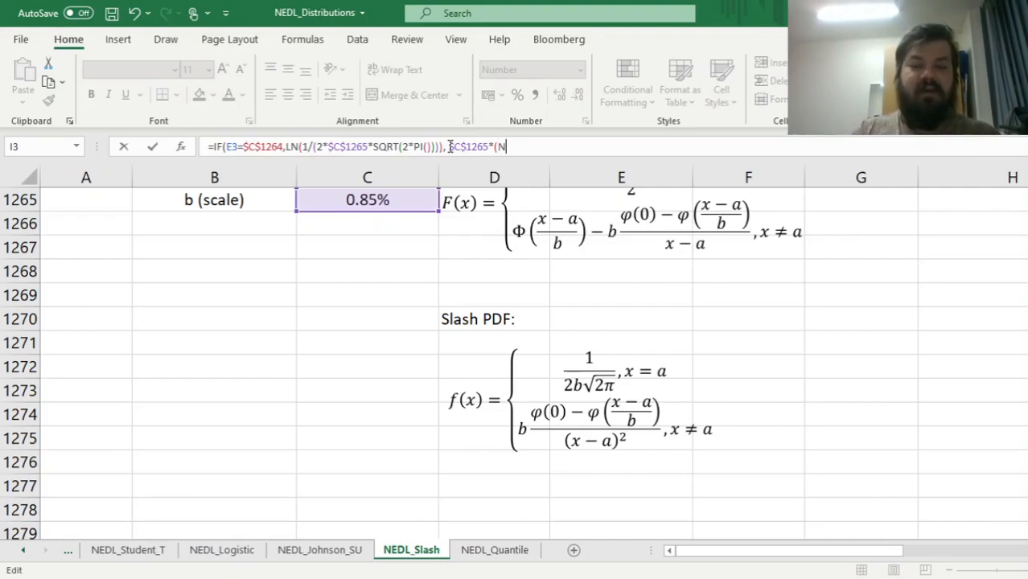
pyautogui.write('(NORM.S.DIST(')
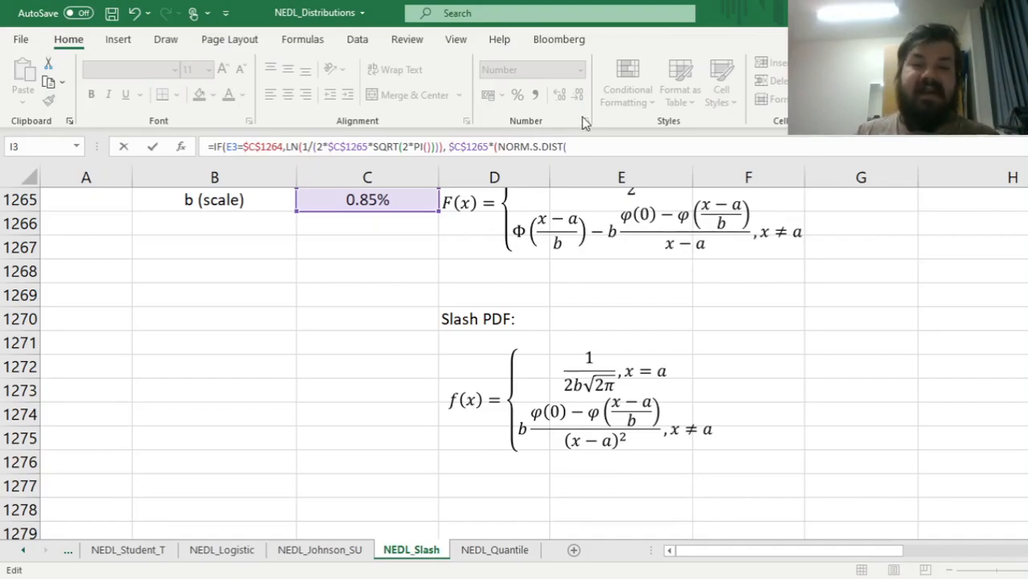
pyautogui.write('0,')
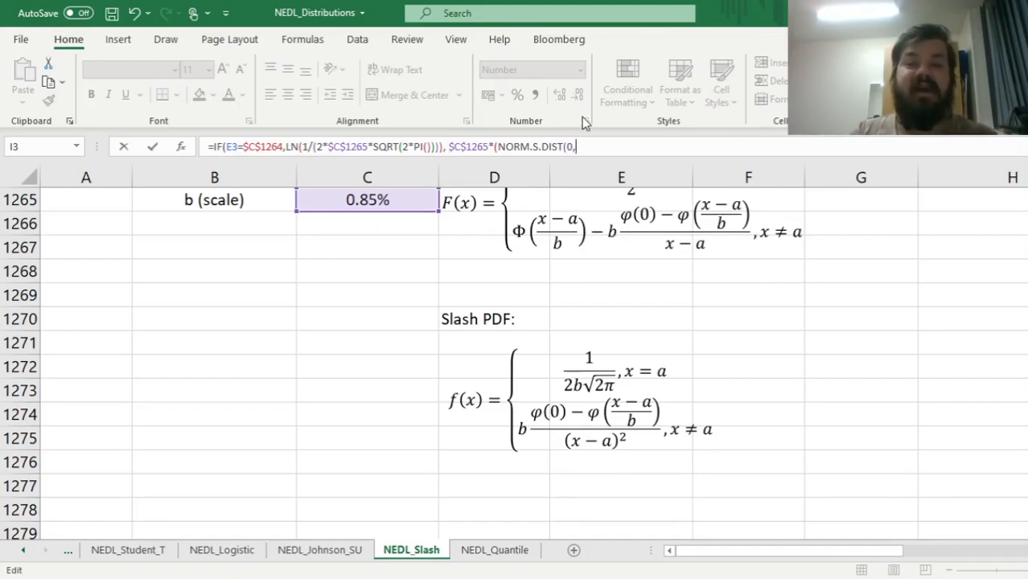
pyautogui.write('0)')
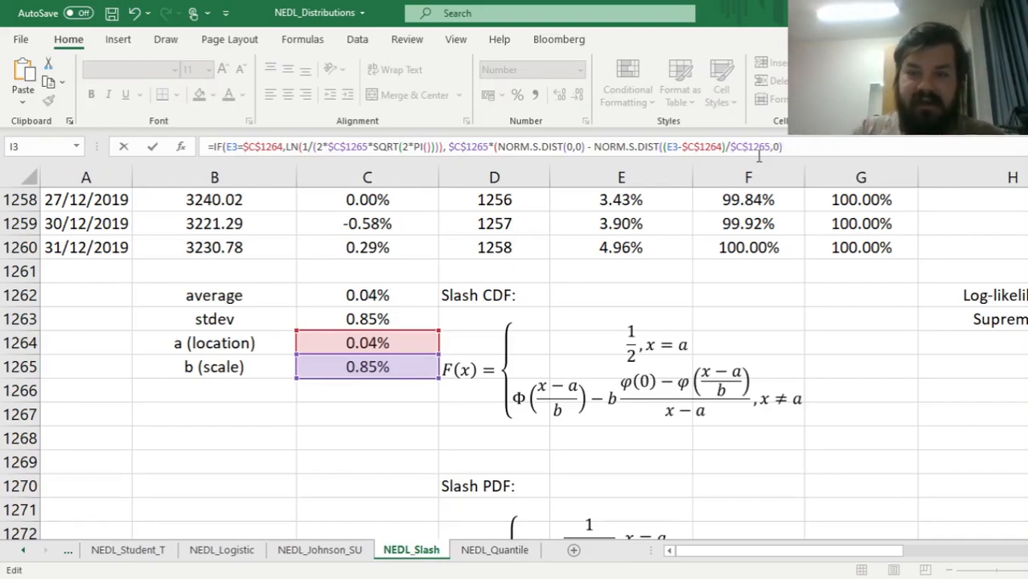
pyautogui.write(')')
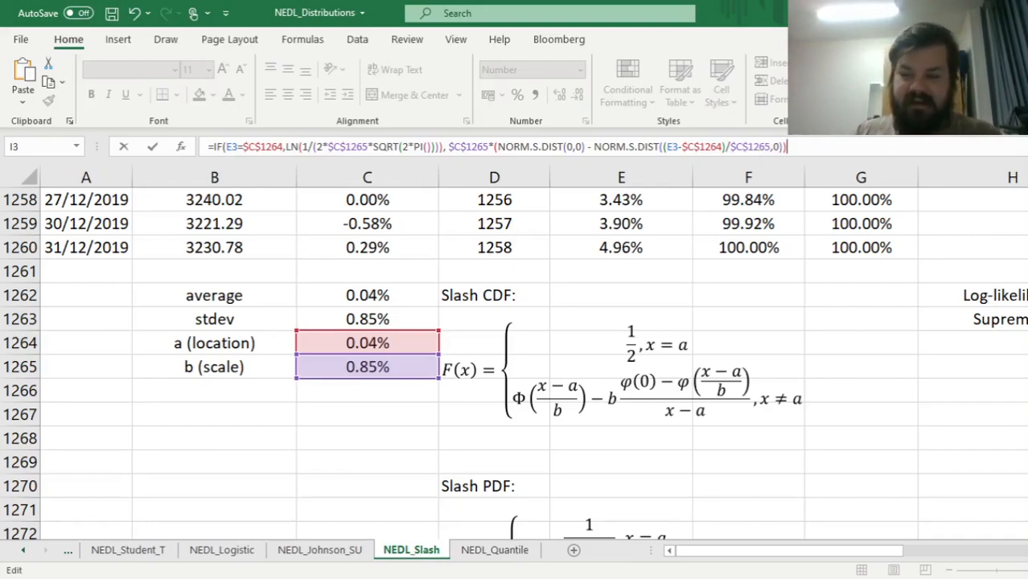
pyautogui.scroll(-3)
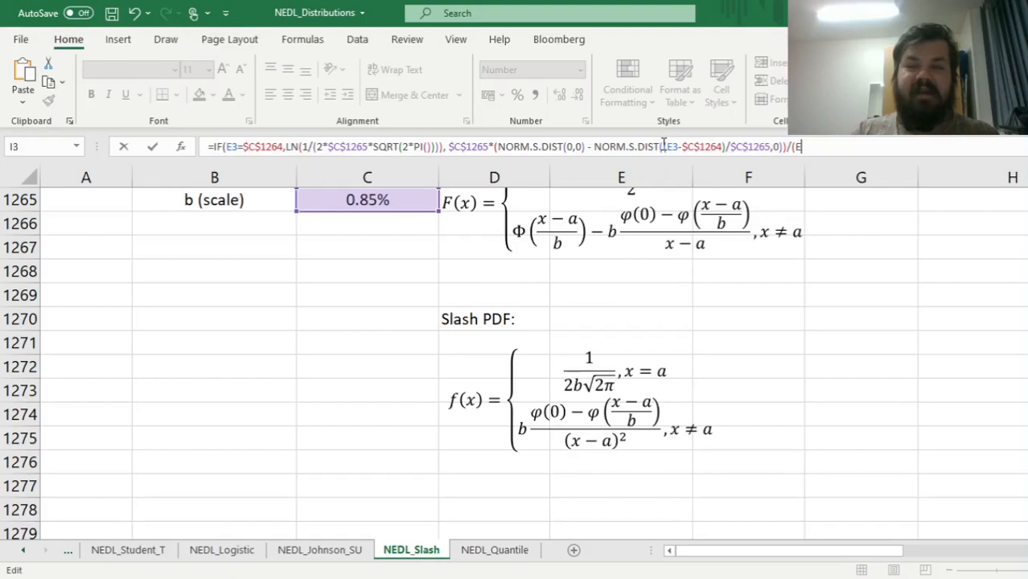
pyautogui.click(366, 247)
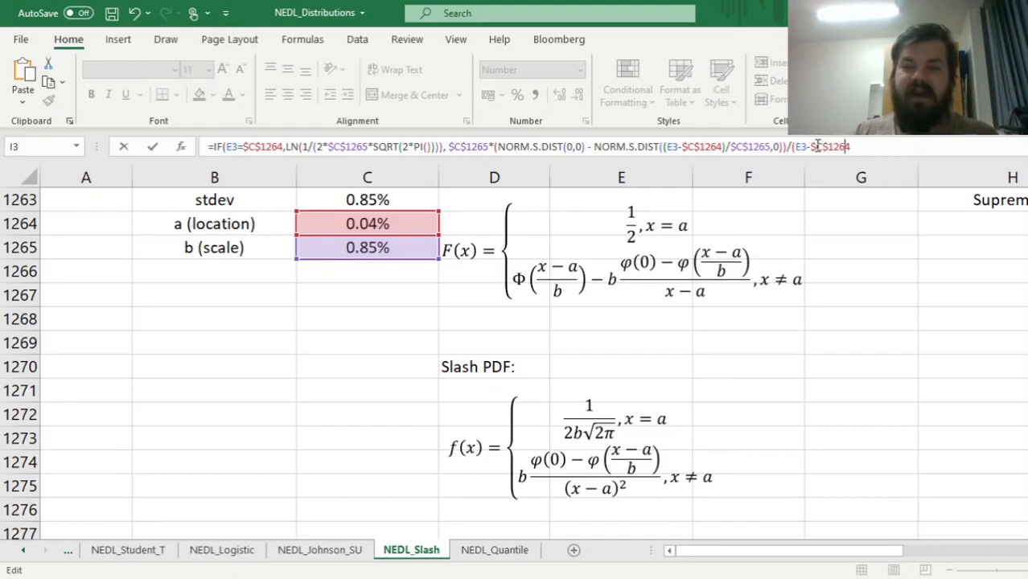
pyautogui.write('^2')
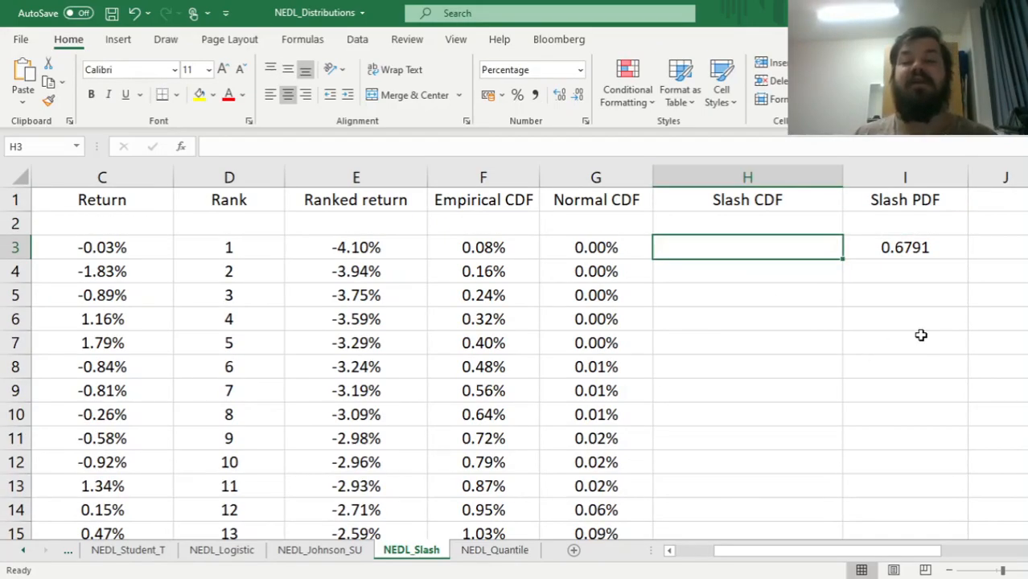
# Enter the H3 Slash CDF formula, 1/2 when x = a, else the NORM.S.DIST expression, showing 8.16%
pyautogui.doubleClick(746, 247)
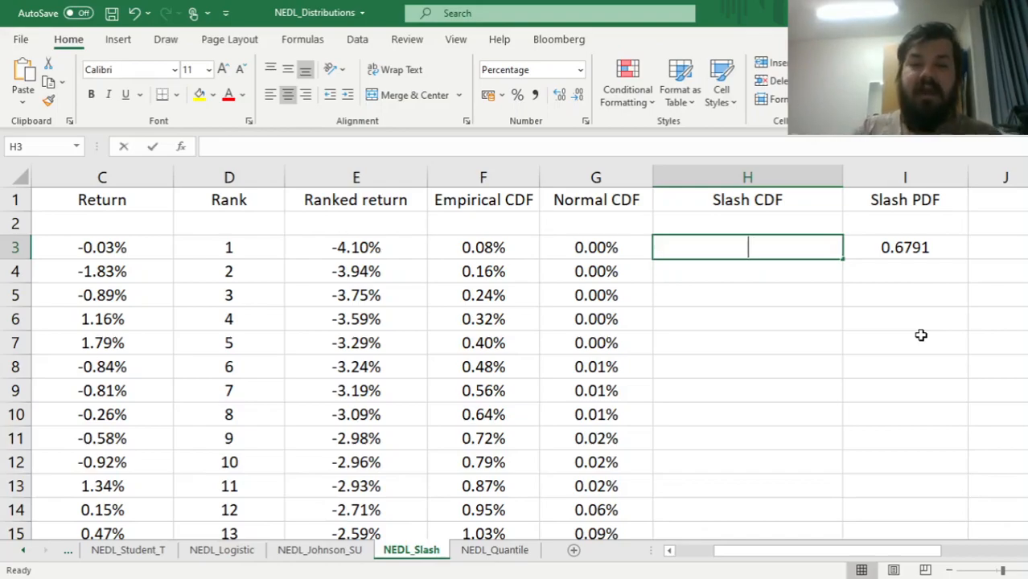
pyautogui.write('=IF(')
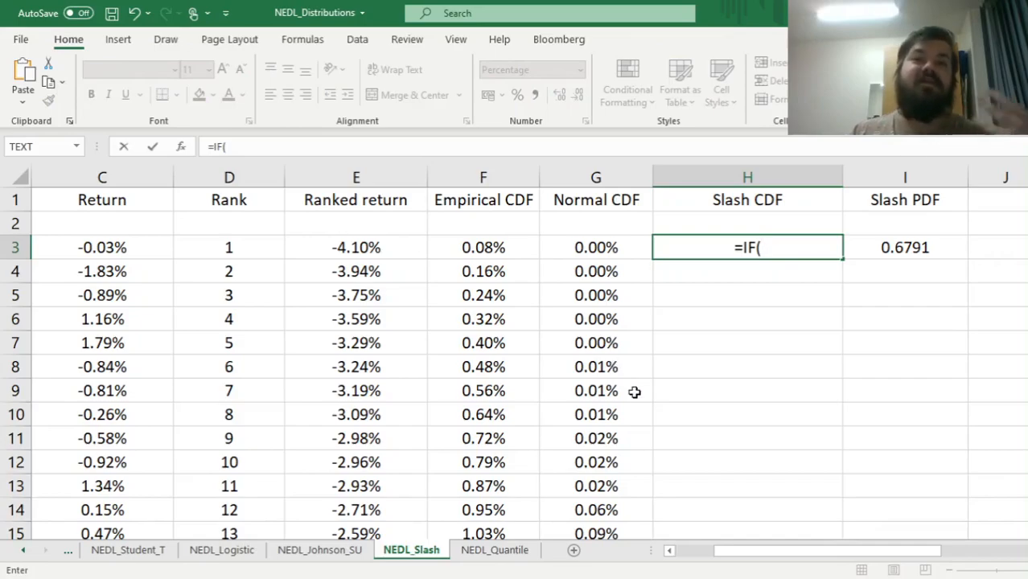
pyautogui.moveTo(389, 275)
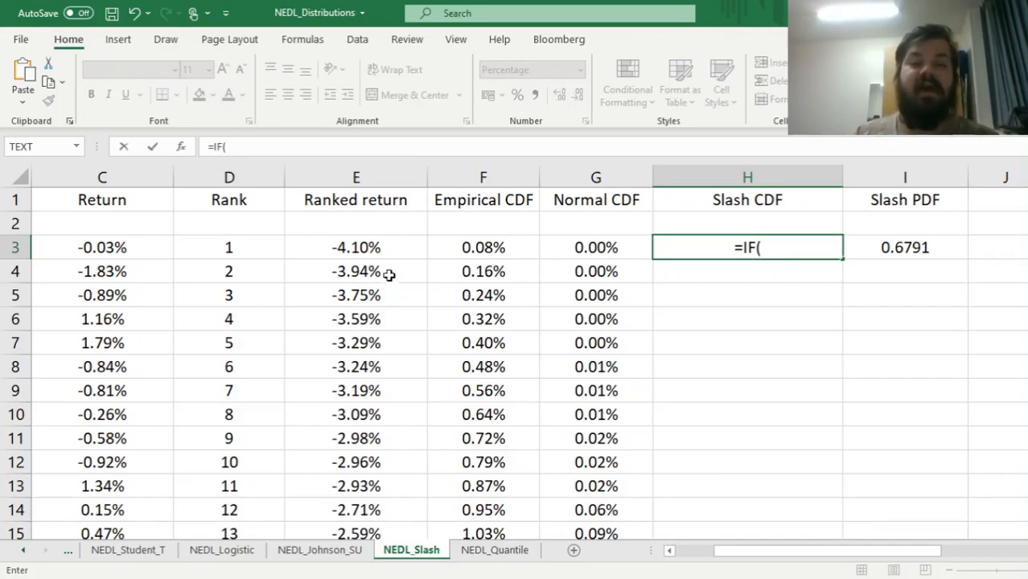
pyautogui.click(355, 247)
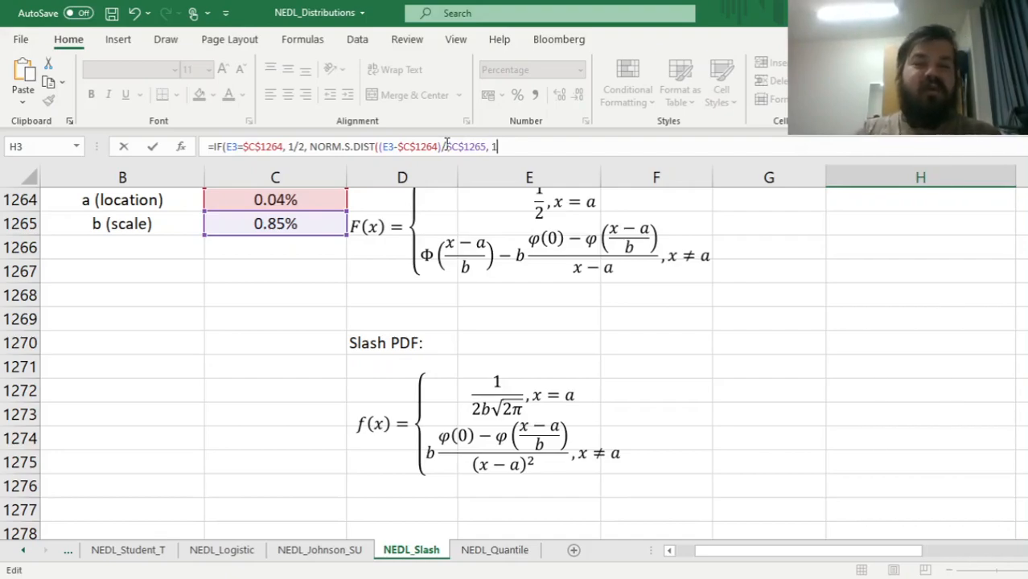
pyautogui.write(') -')
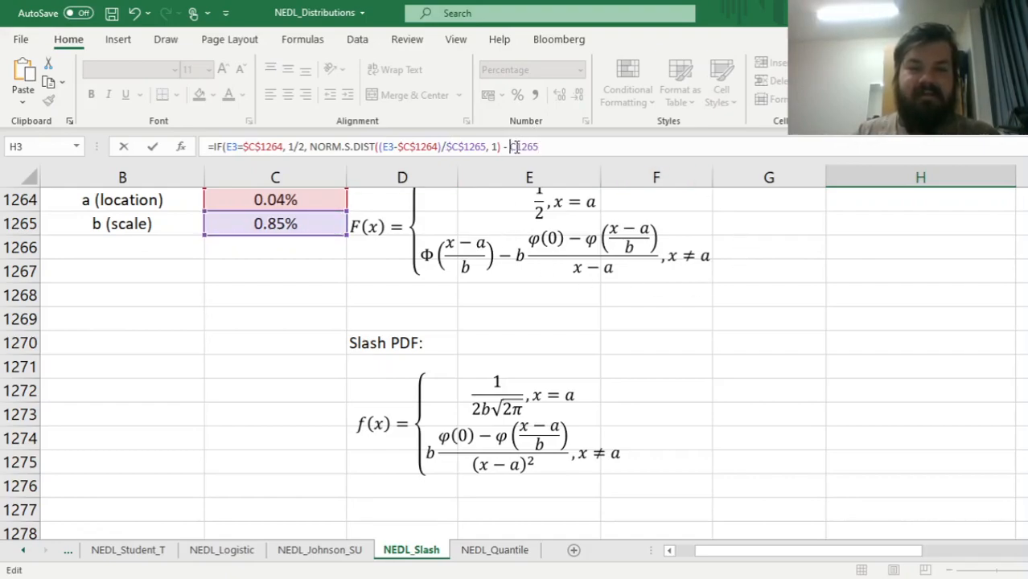
pyautogui.write('$C$1265*(')
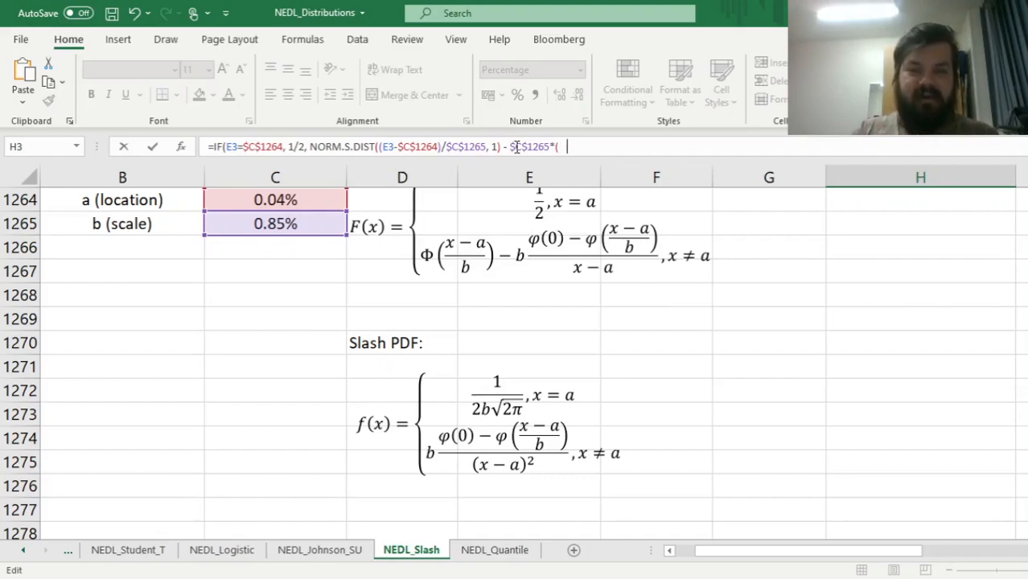
pyautogui.write('(NORM.S.DIST(')
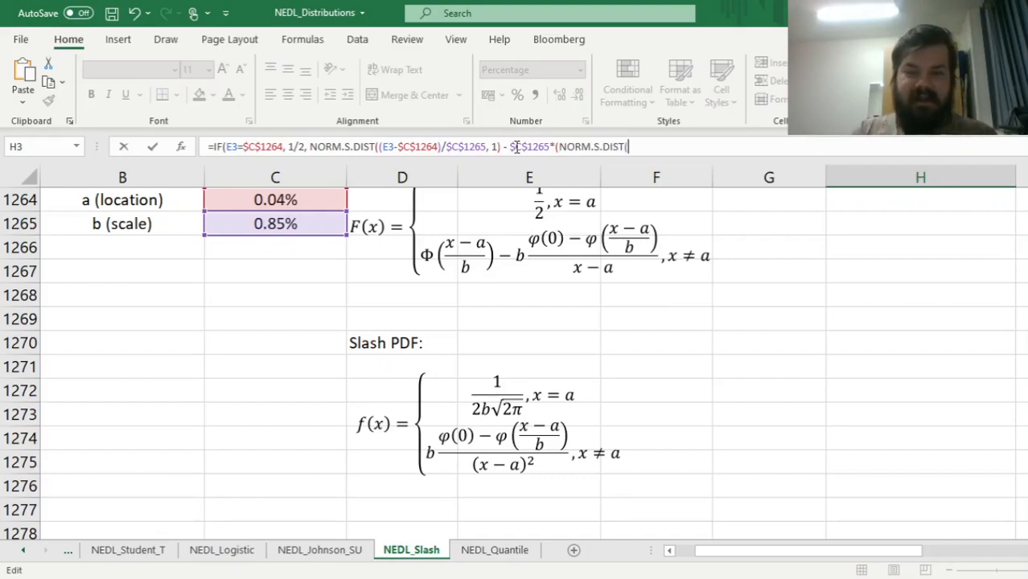
pyautogui.write('0,0) - N')
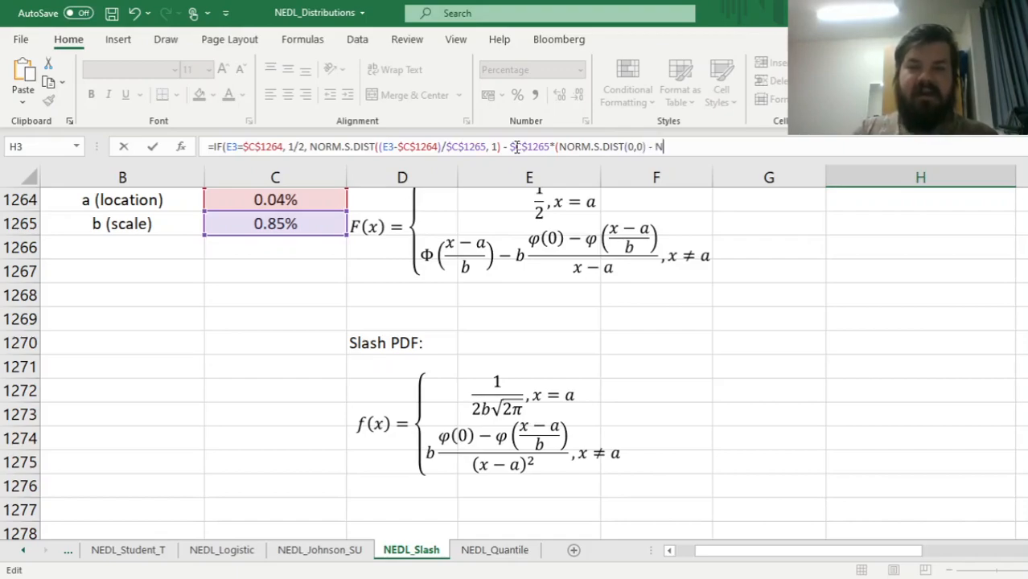
pyautogui.write('ORM.S.DIST((E3-$C$1264)/$C$1265,0')
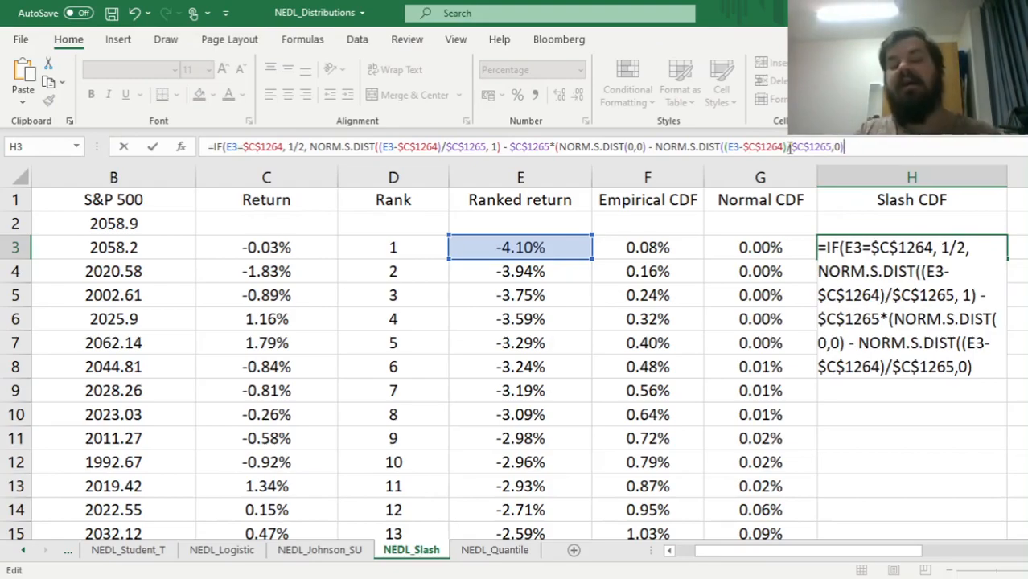
pyautogui.write('/(E3 - $C$1264')
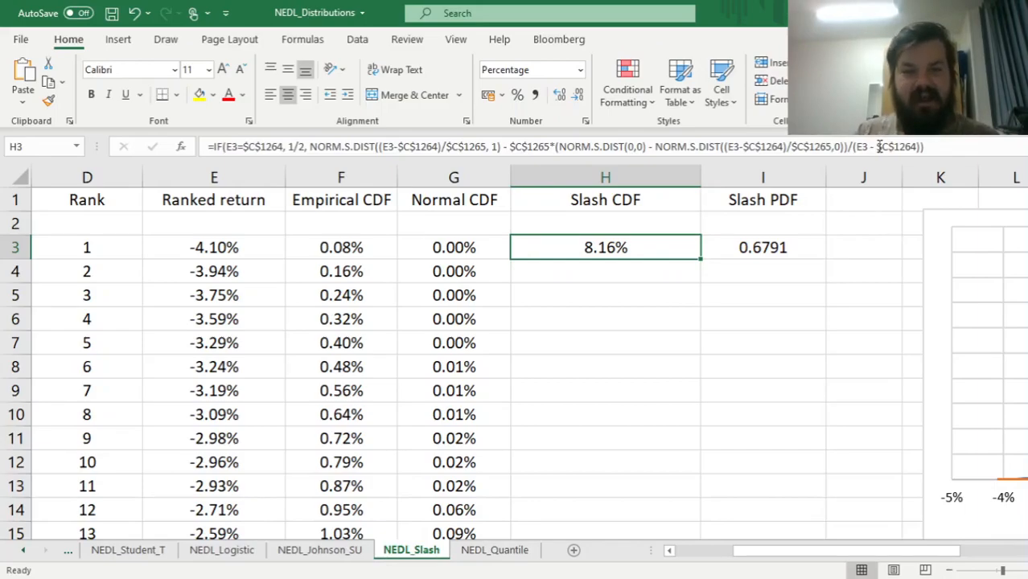
# Review the ranked return, empirical and normal CDF formulas, then fill H3:I3 down to row 1260
pyautogui.click(453, 247)
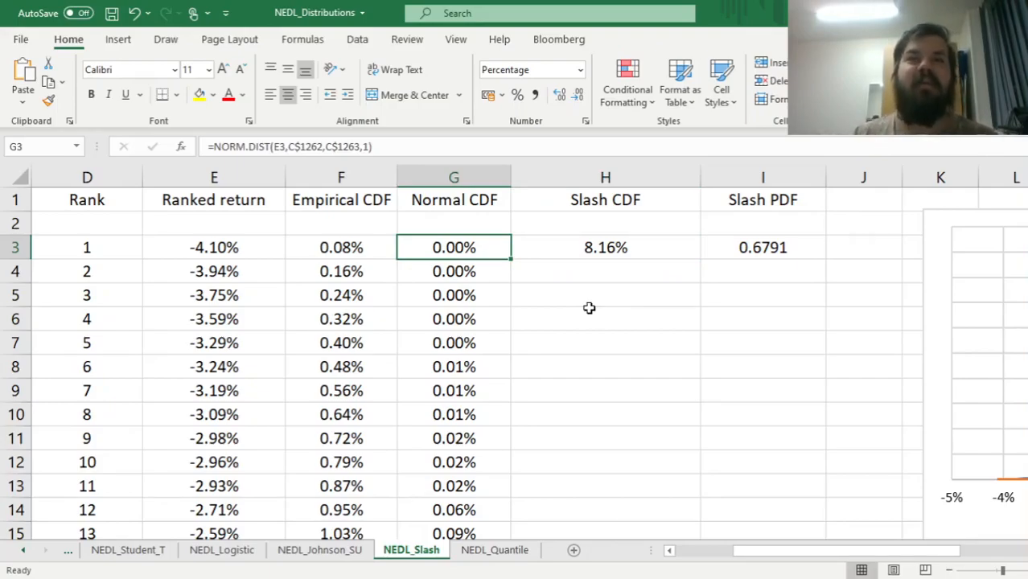
pyautogui.click(213, 247)
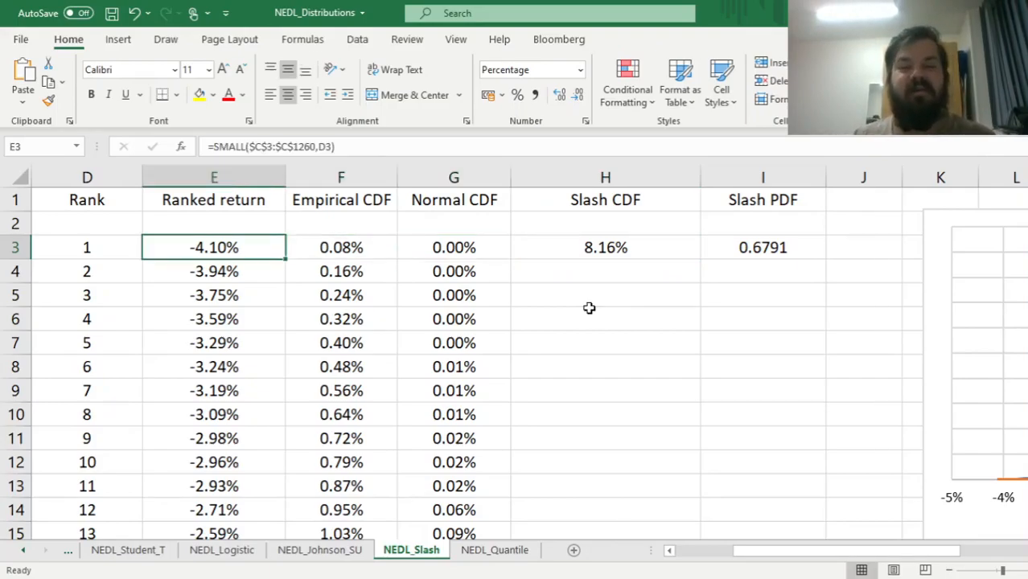
pyautogui.click(340, 247)
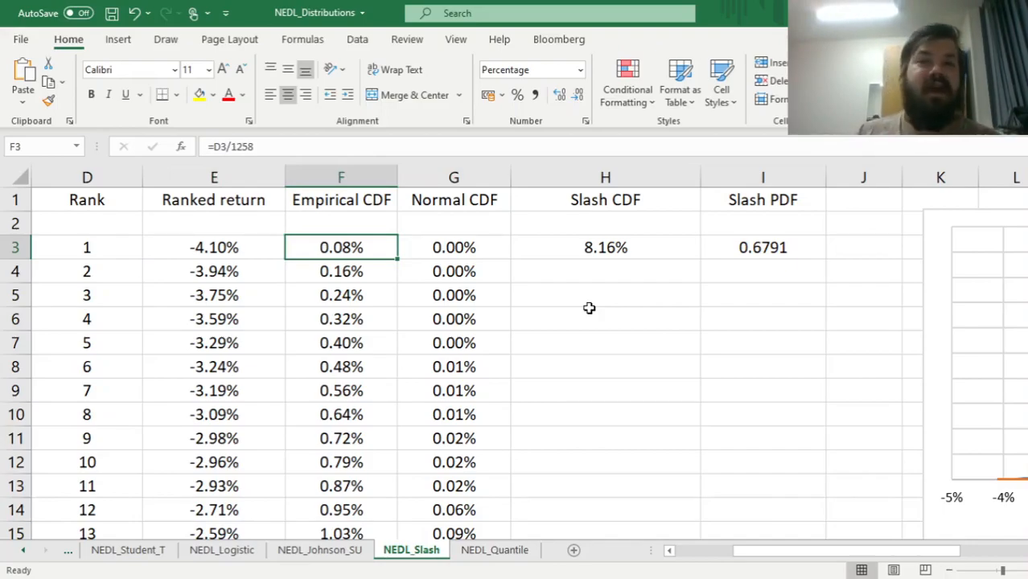
pyautogui.click(604, 247)
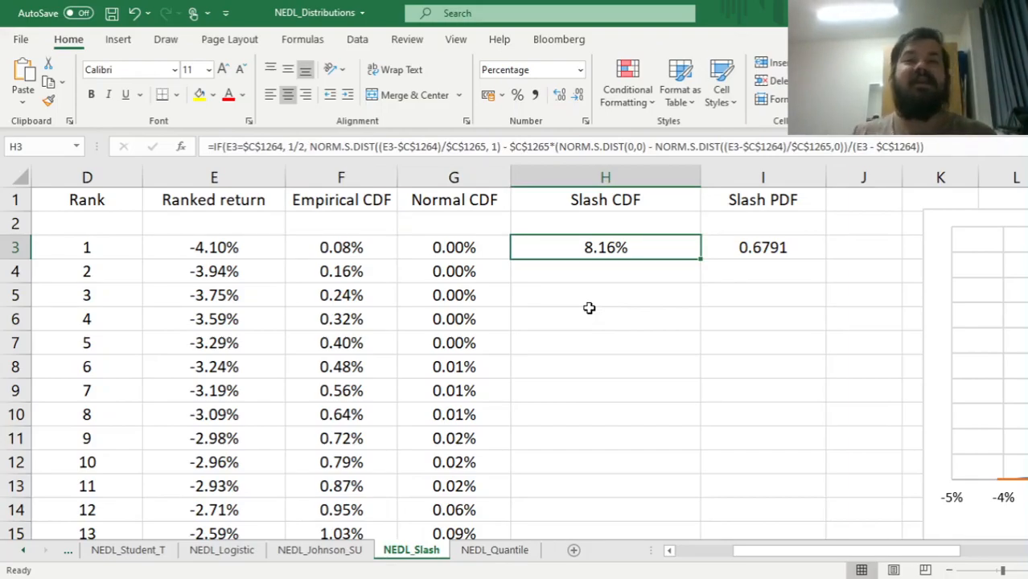
pyautogui.click(762, 247)
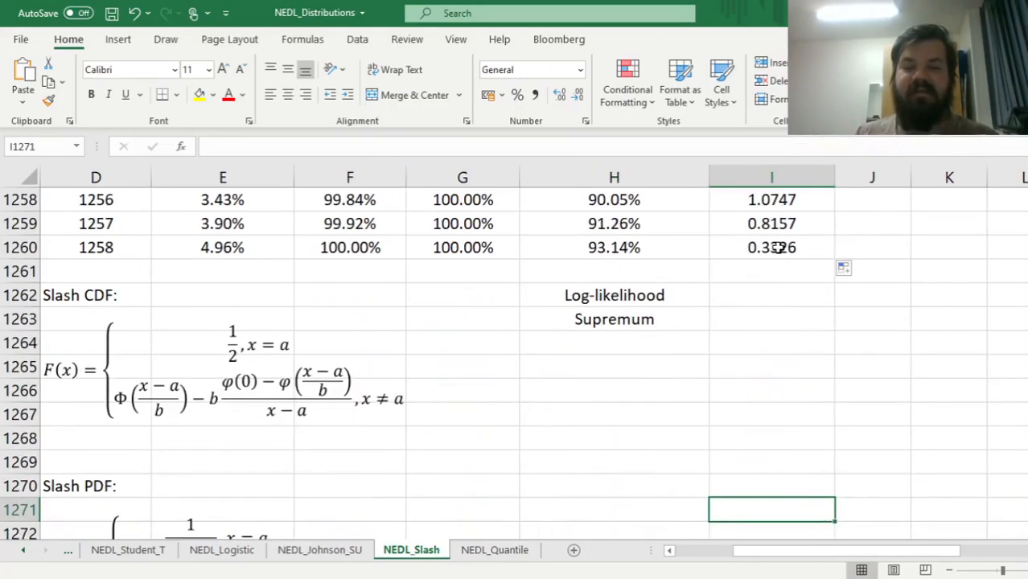
# Total the Slash log-densities with =SUM, giving a log-likelihood of 3728.72
pyautogui.write('=SUM(')
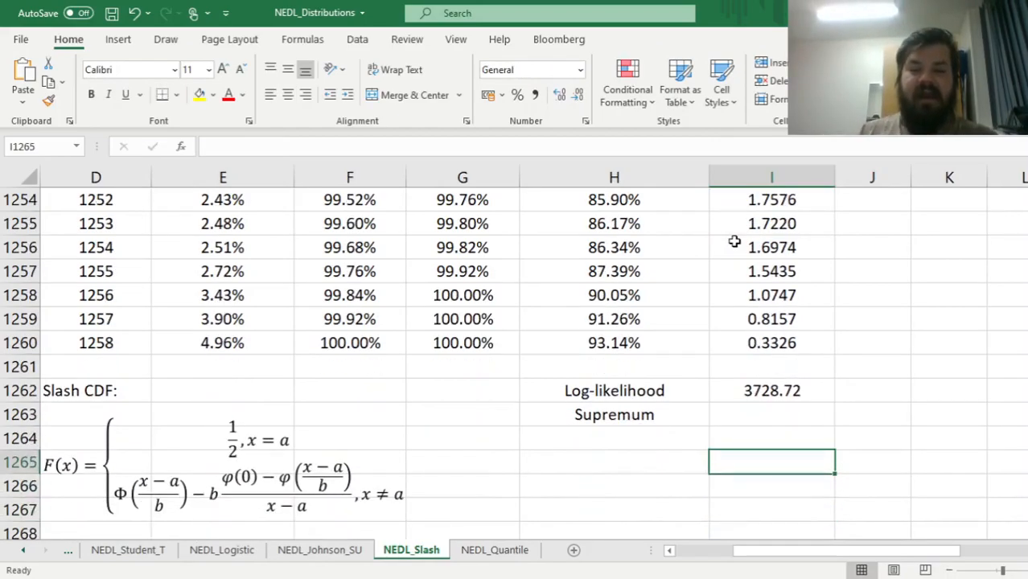
pyautogui.click(771, 390)
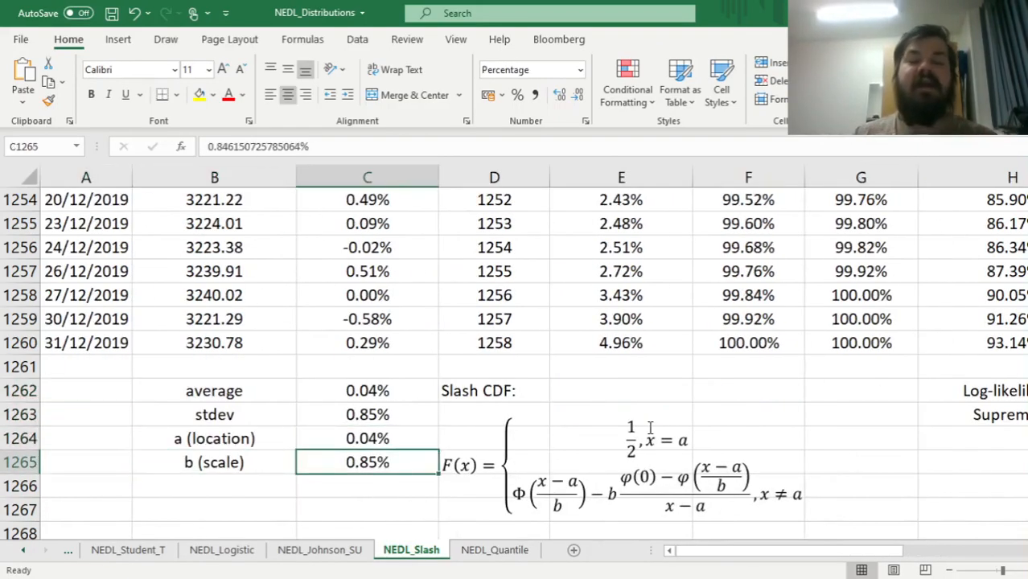
pyautogui.moveTo(364, 55)
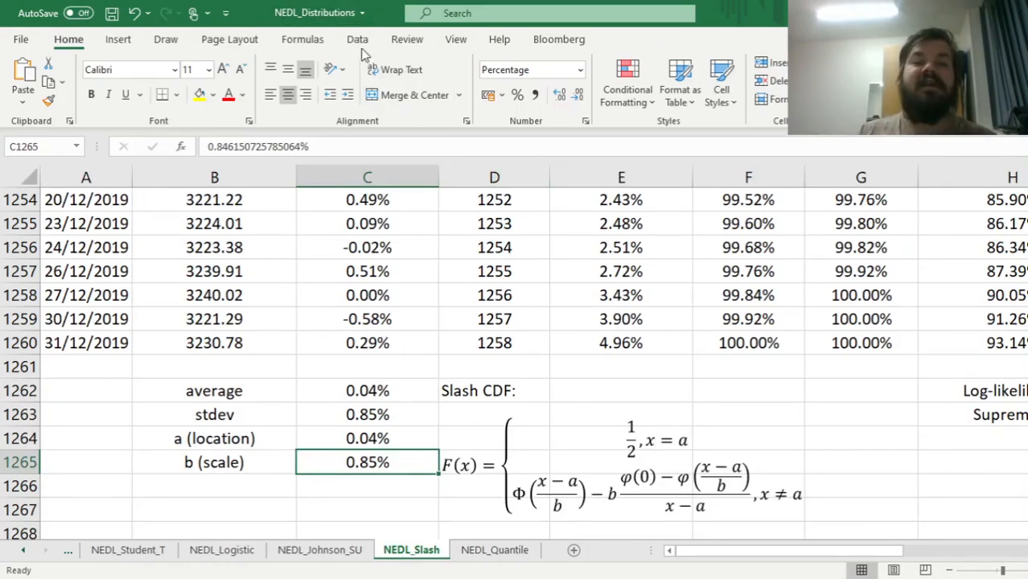
# Set Solver to maximise $I$1262 over $C$1264:$C$1265, allowing negatives, with $C$1265 >= 0.000001
pyautogui.click(357, 39)
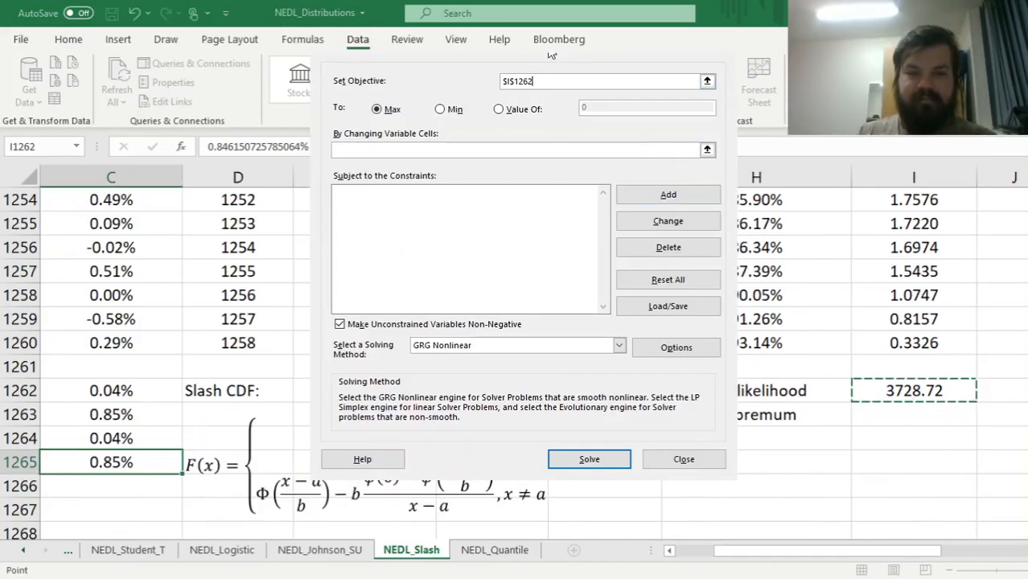
pyautogui.click(376, 108)
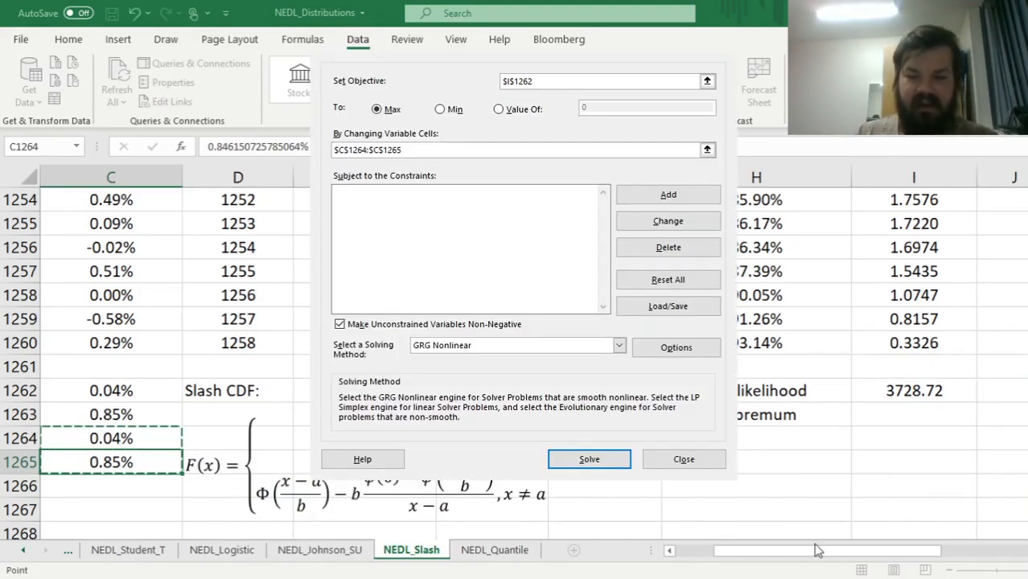
pyautogui.moveTo(456, 266)
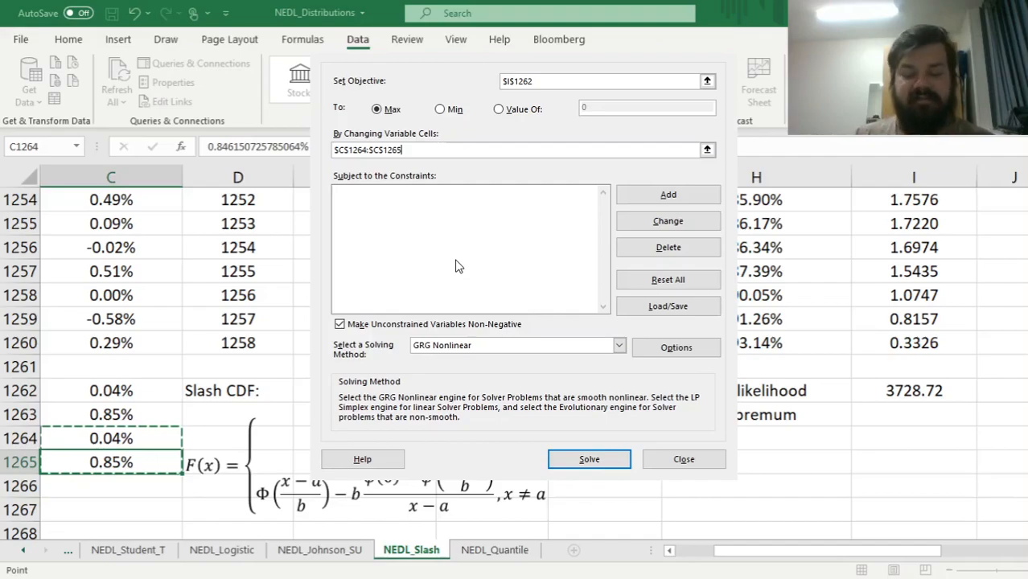
pyautogui.click(339, 323)
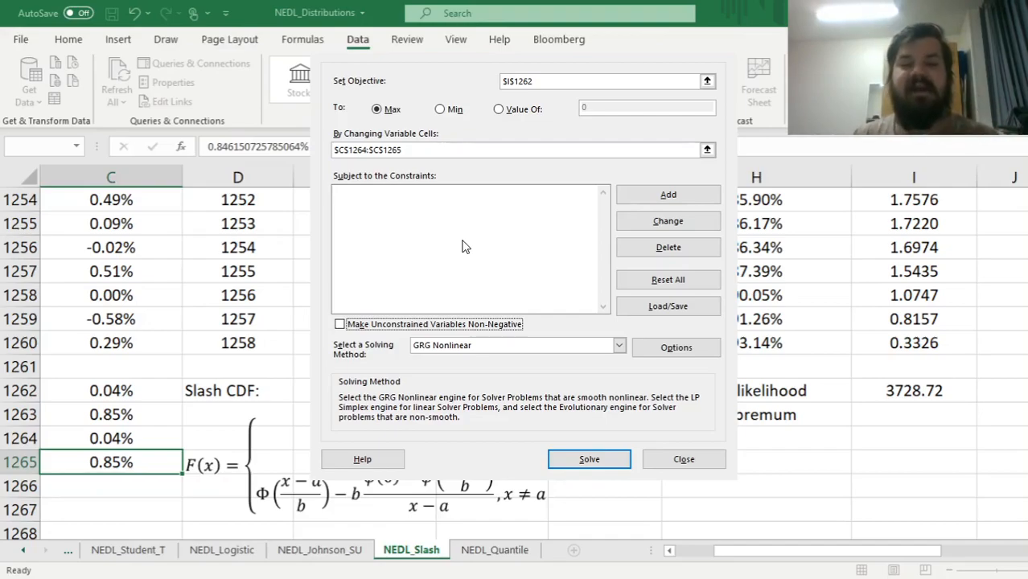
pyautogui.moveTo(482, 244)
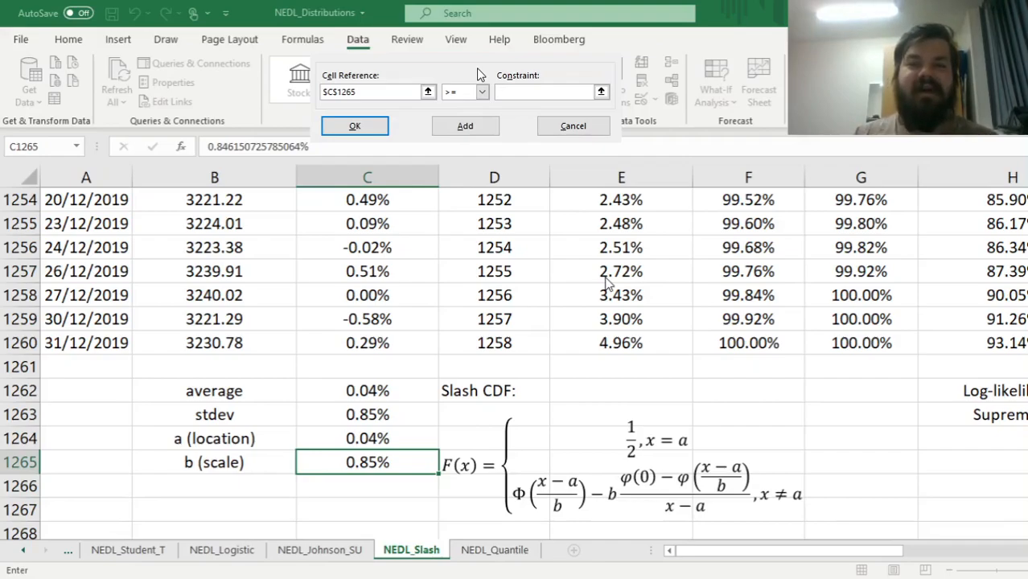
pyautogui.click(547, 90)
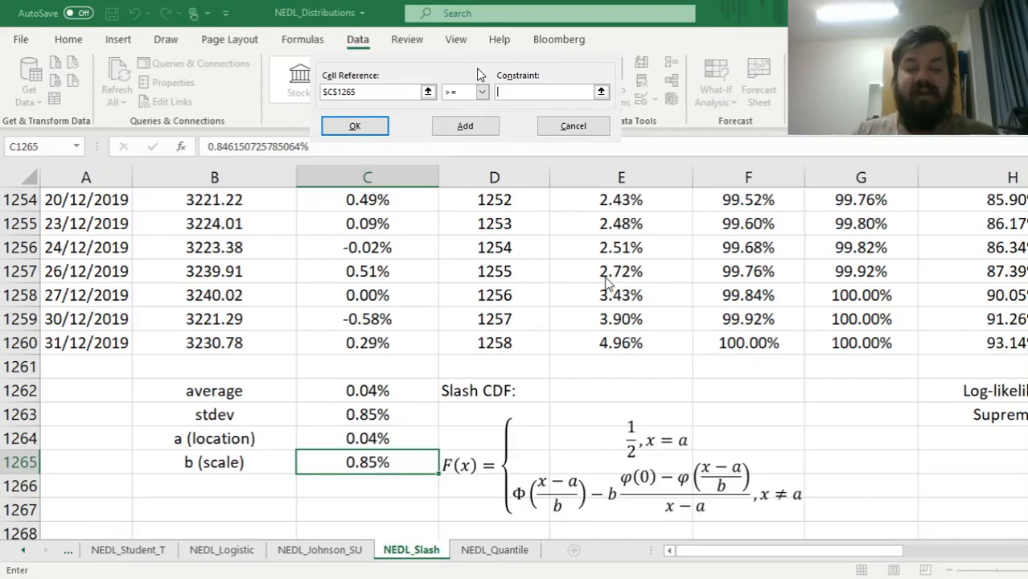
pyautogui.write('0.000001')
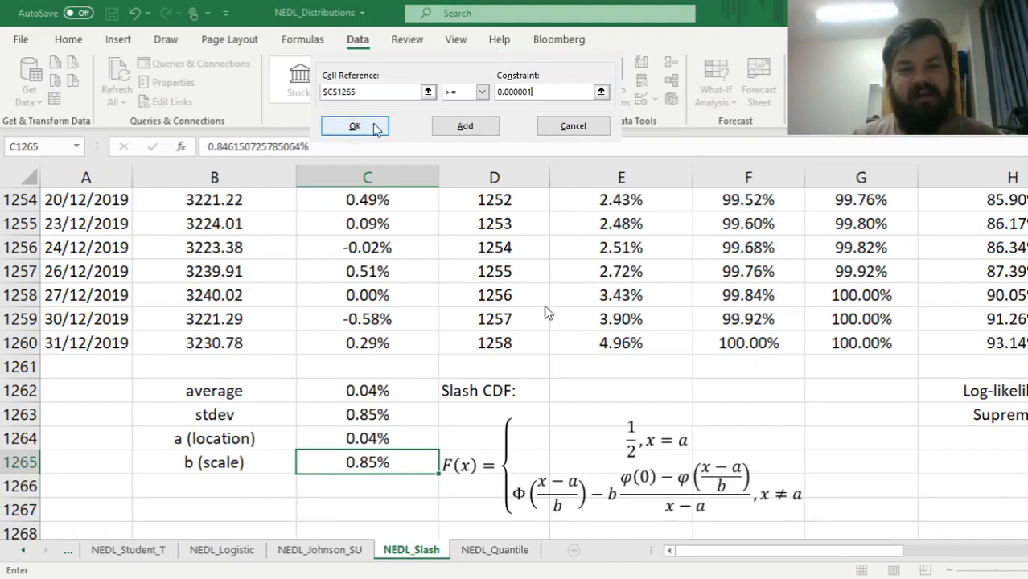
pyautogui.click(355, 125)
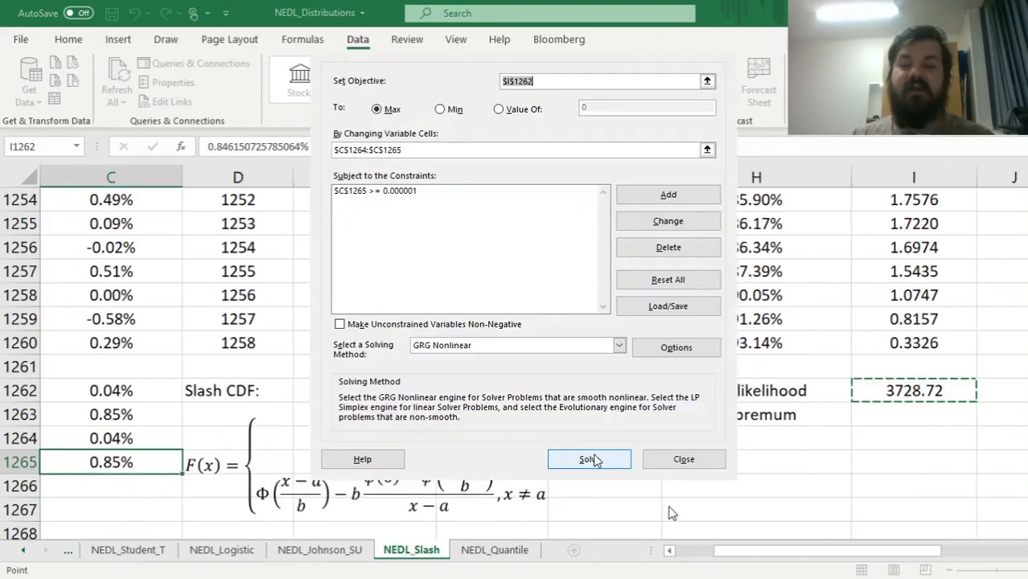
# Run Solver to fit a and b, then inspect the Slash, empirical and normal CDF formulas and chart
pyautogui.click(588, 459)
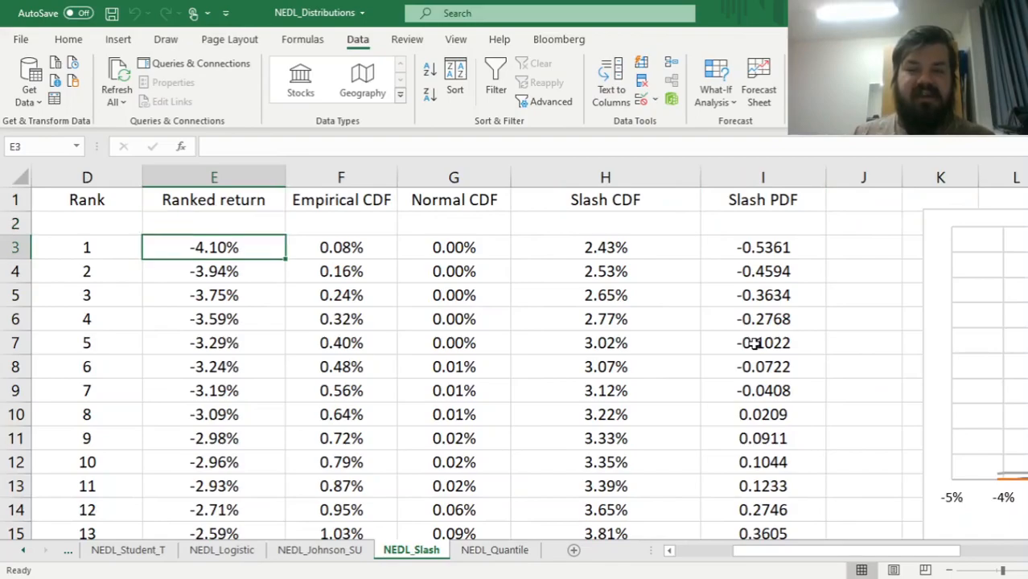
pyautogui.click(604, 247)
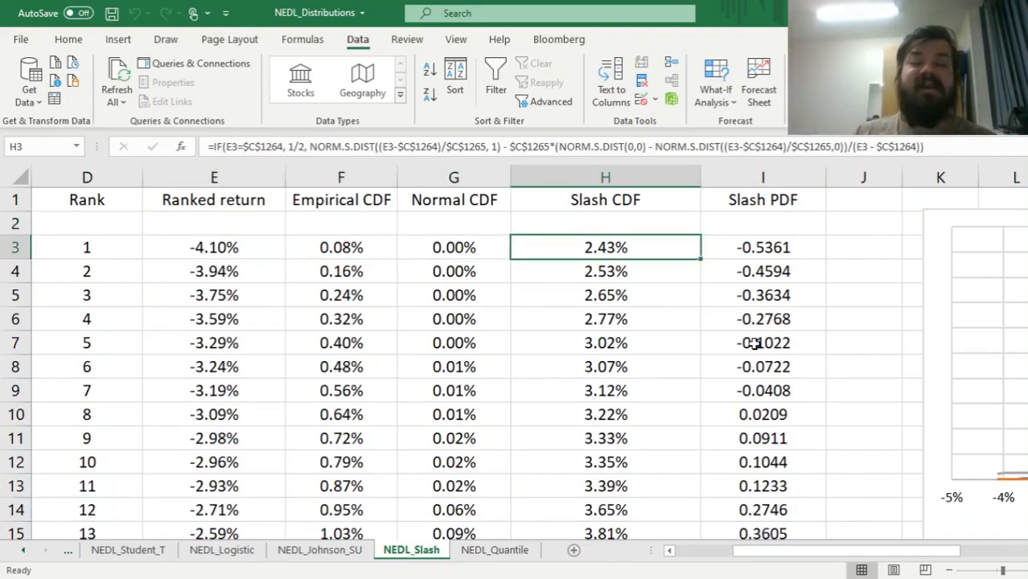
pyautogui.click(341, 247)
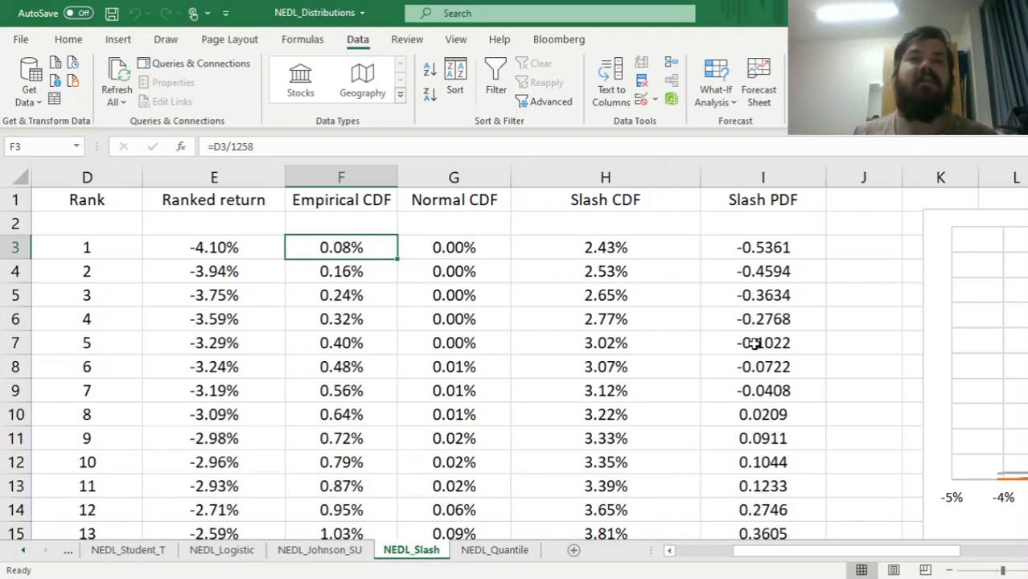
pyautogui.click(454, 247)
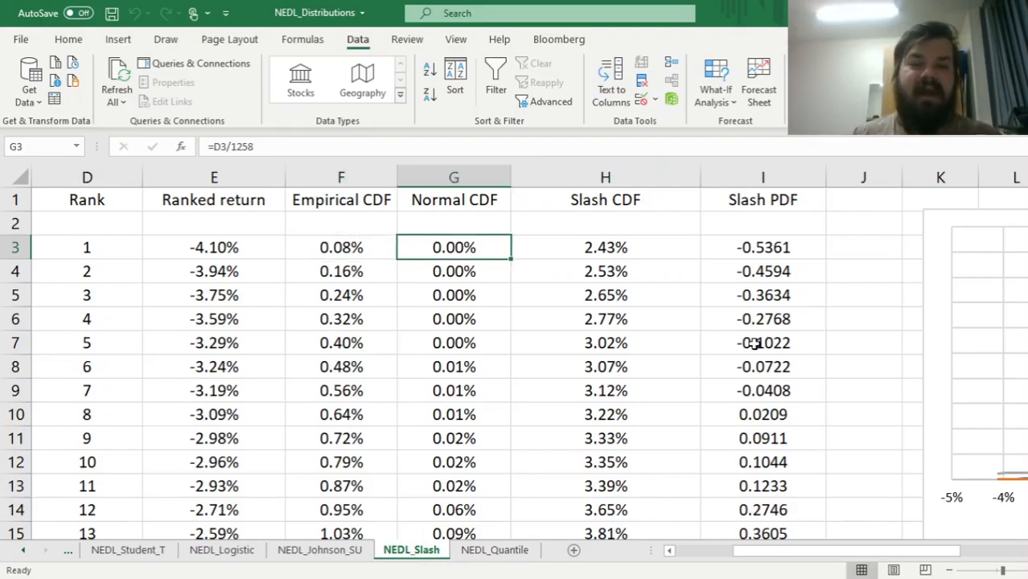
pyautogui.click(605, 247)
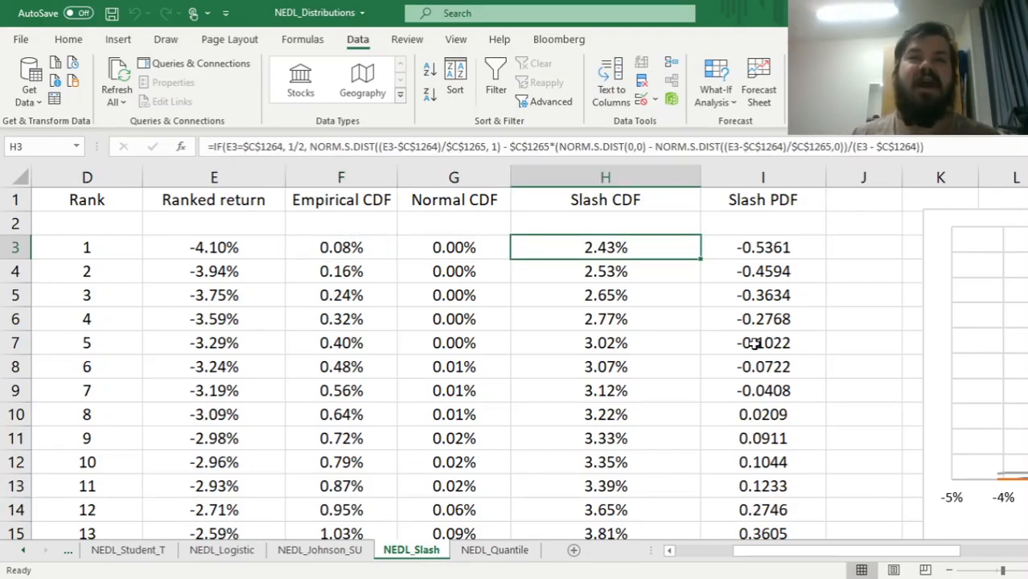
pyautogui.click(763, 247)
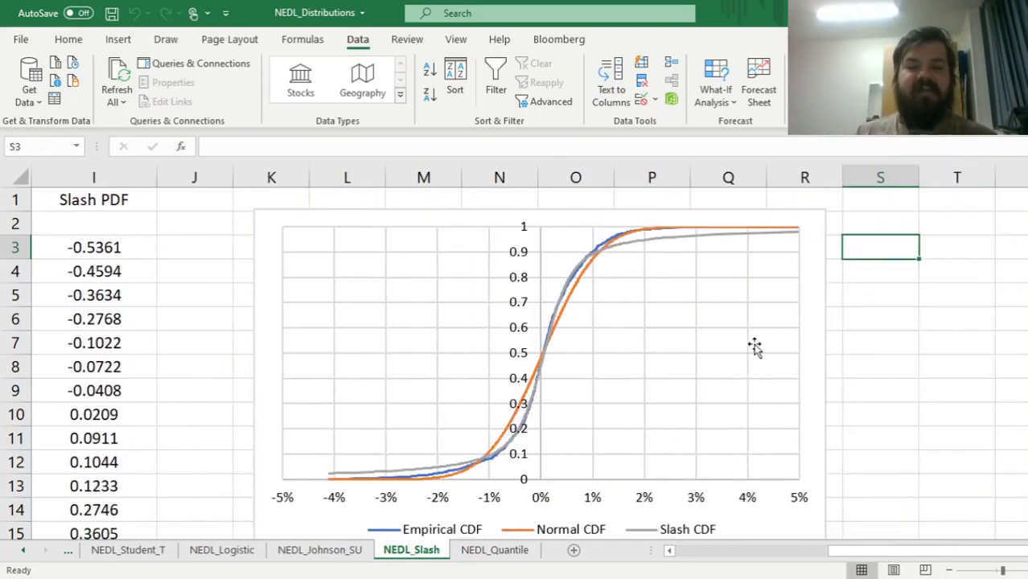
pyautogui.click(880, 271)
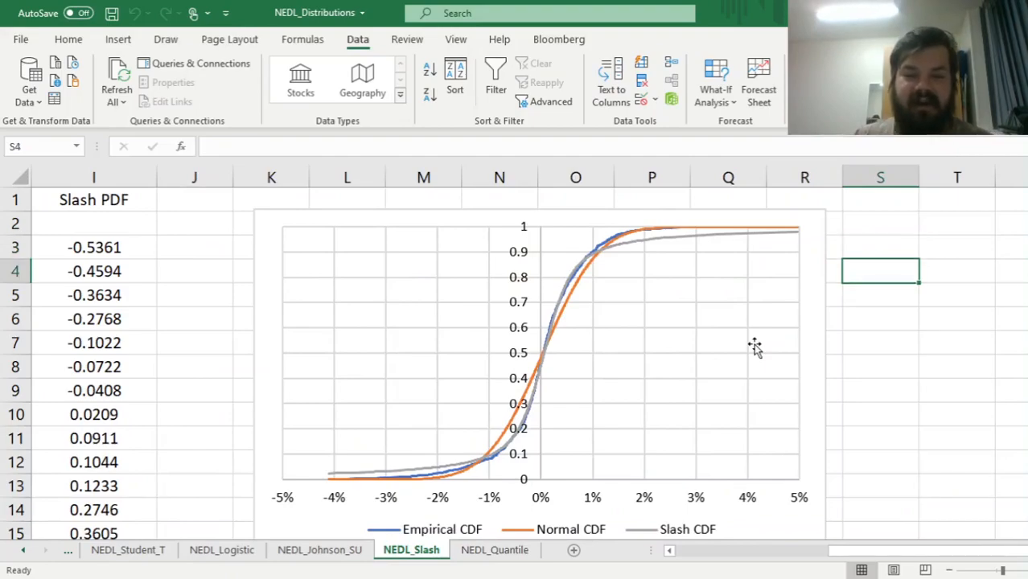
pyautogui.click(880, 509)
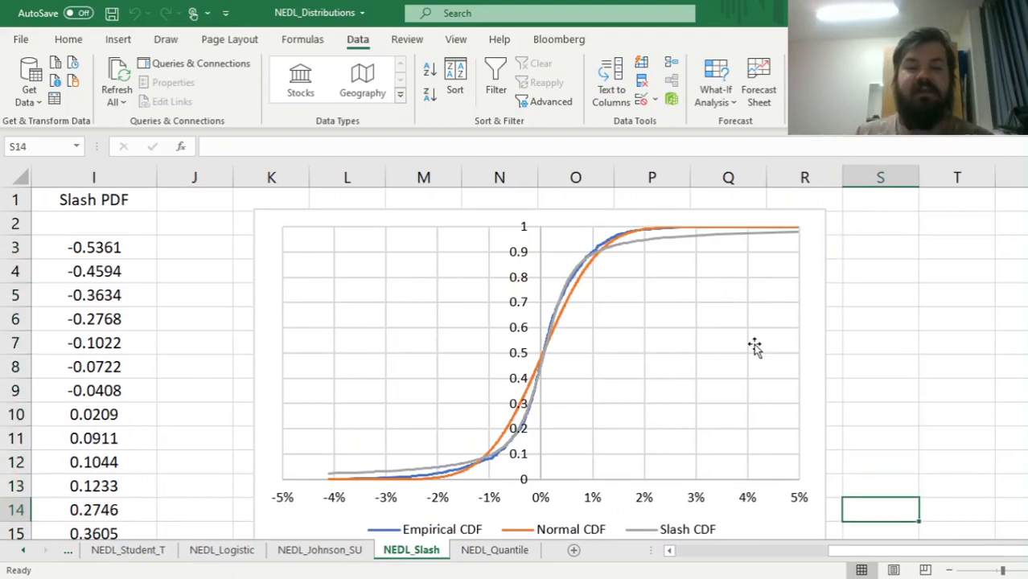
pyautogui.scroll(-3)
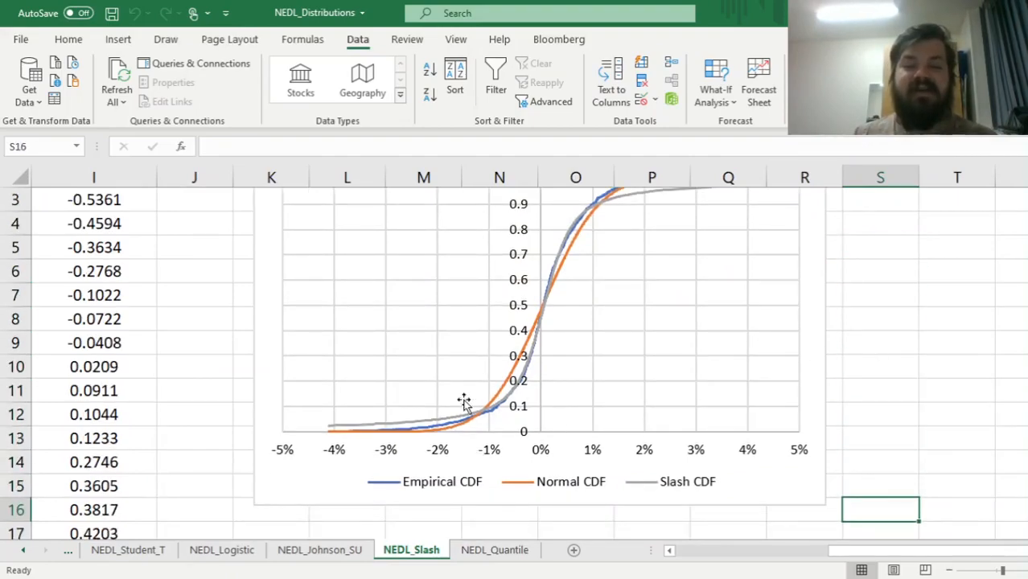
pyautogui.moveTo(531, 394)
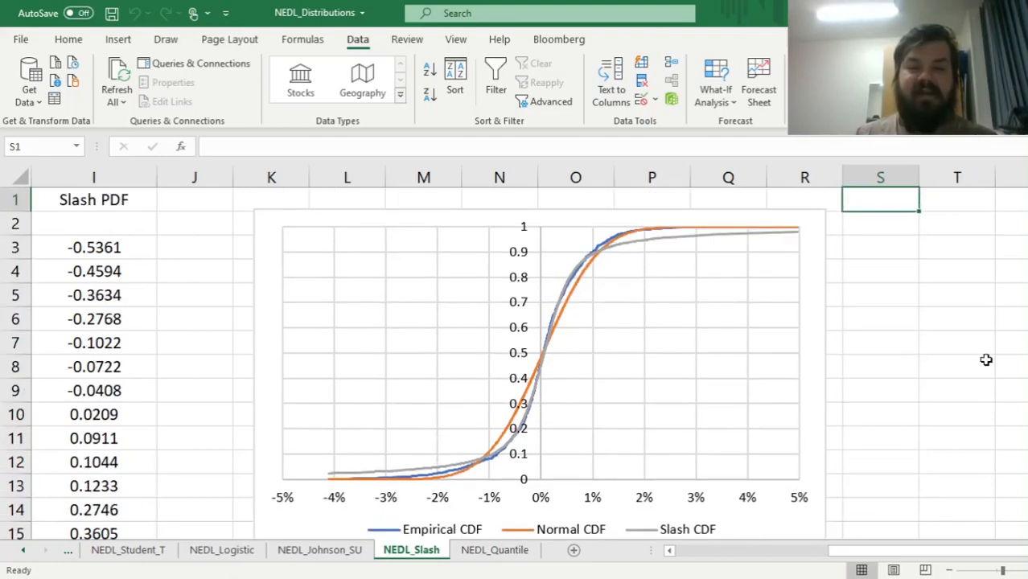
pyautogui.moveTo(553, 364)
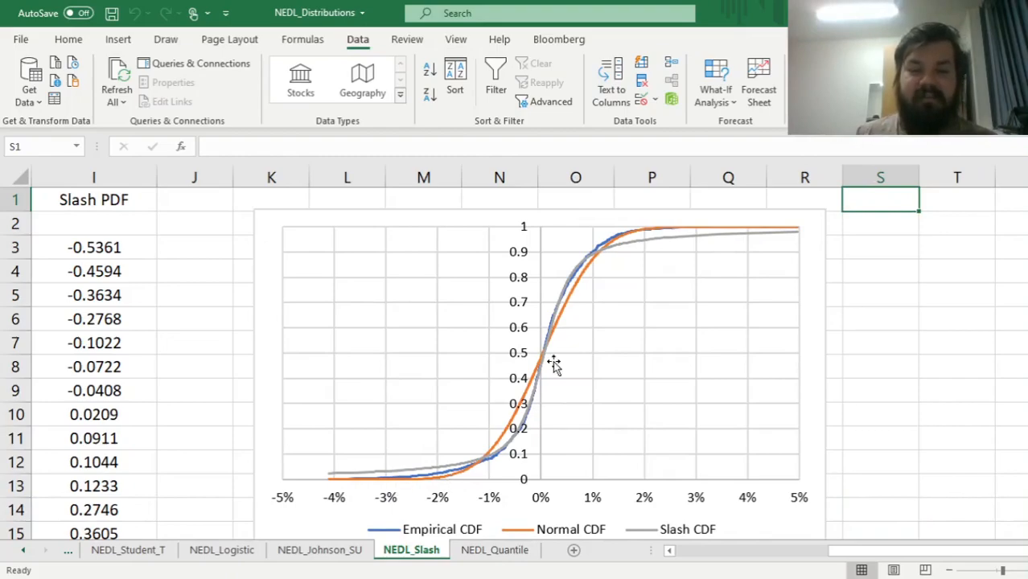
pyautogui.moveTo(545, 253)
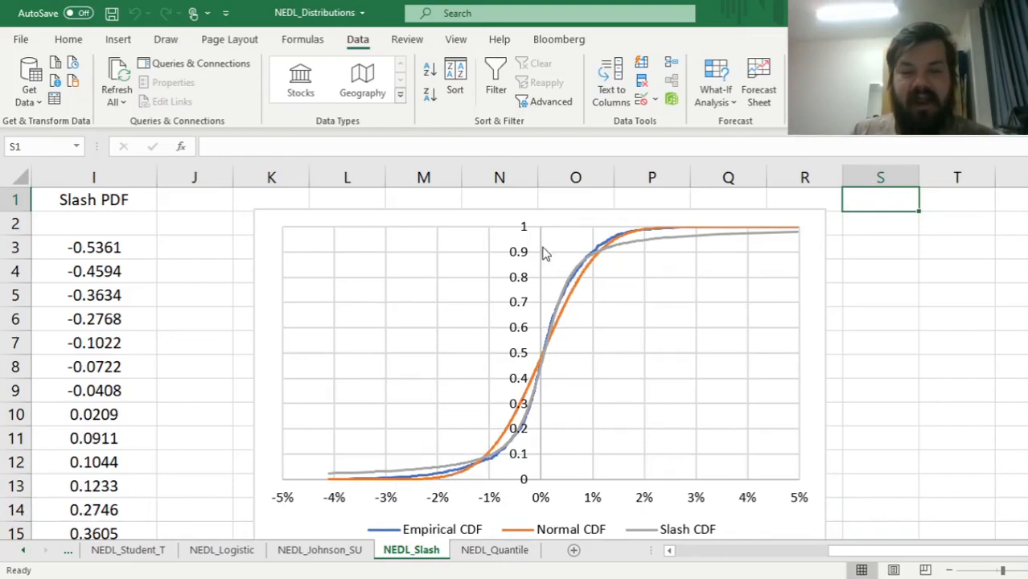
pyautogui.moveTo(647, 416)
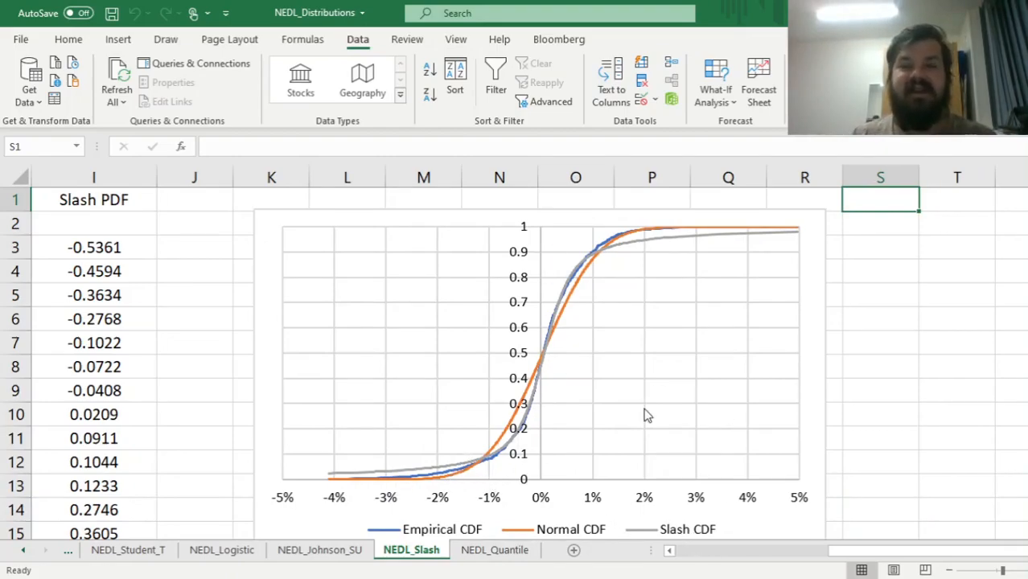
pyautogui.moveTo(589, 195)
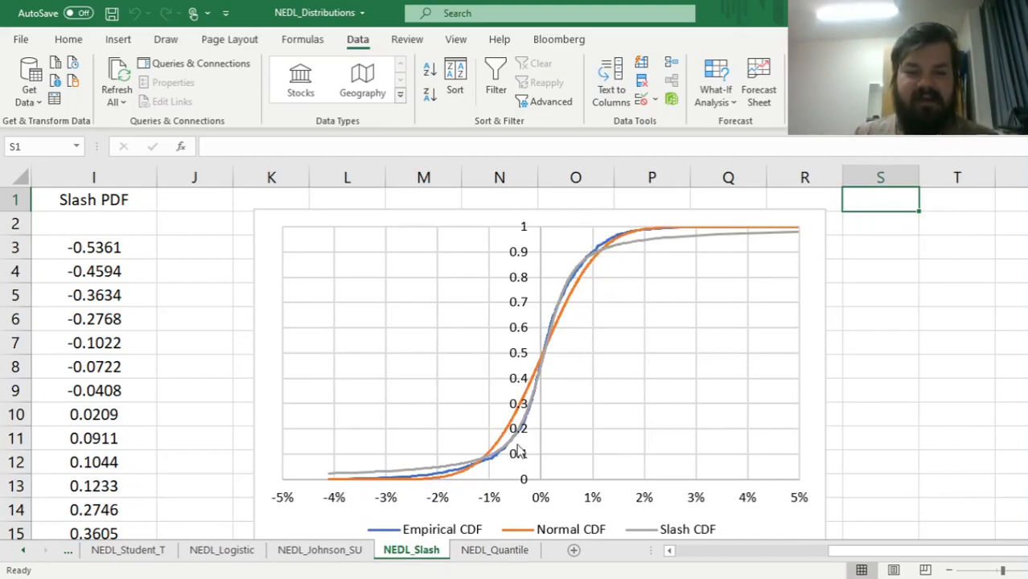
pyautogui.moveTo(820, 340)
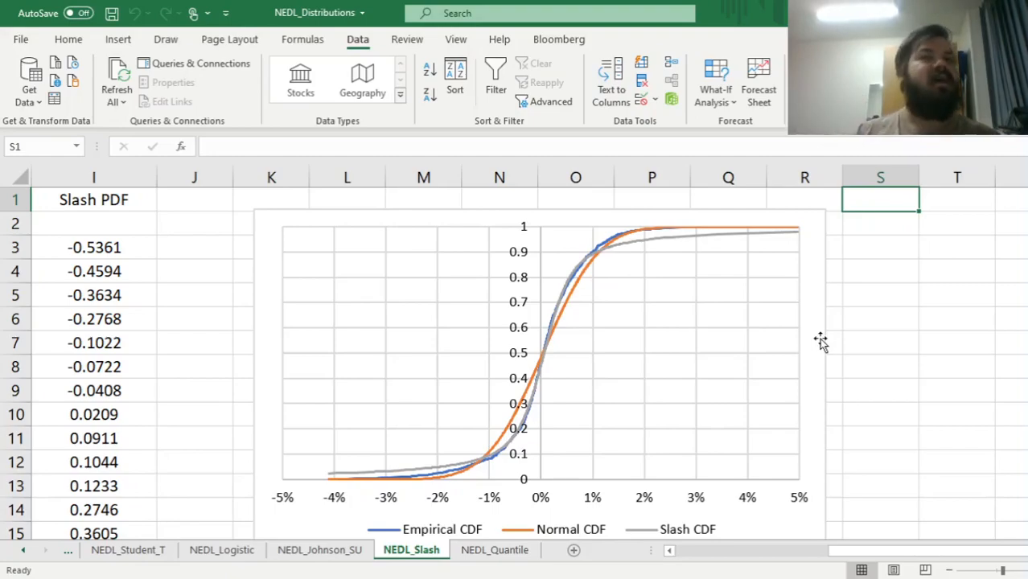